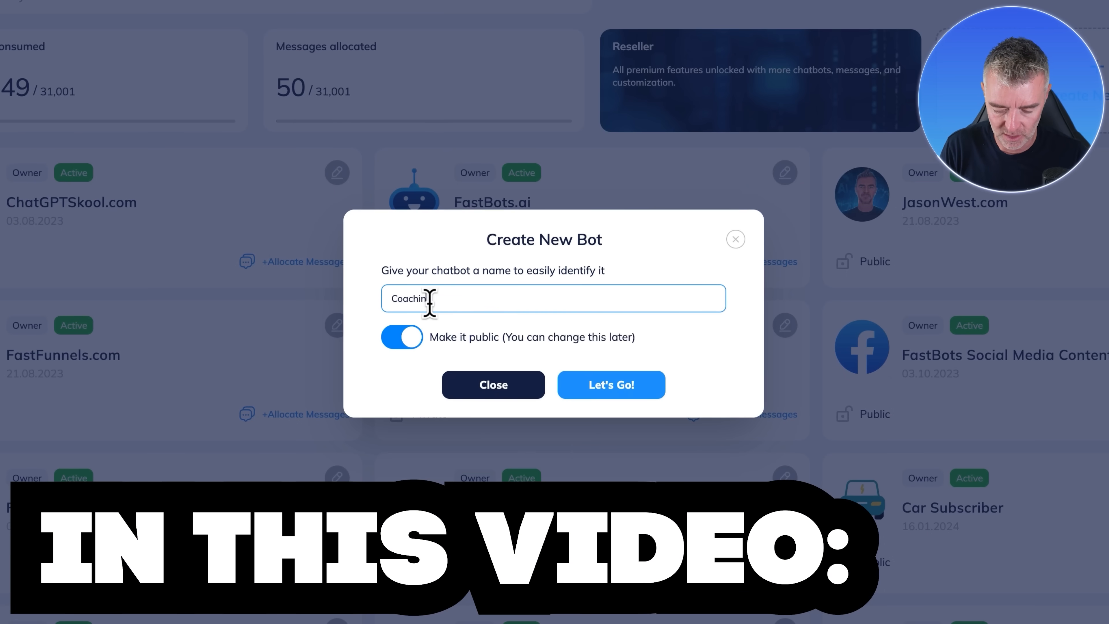
- Preview bot naming and prompt editing, then view the 'Turn Telegram Conversations into Actions' section
{"action": "left_click", "coordinate": [611, 384]}
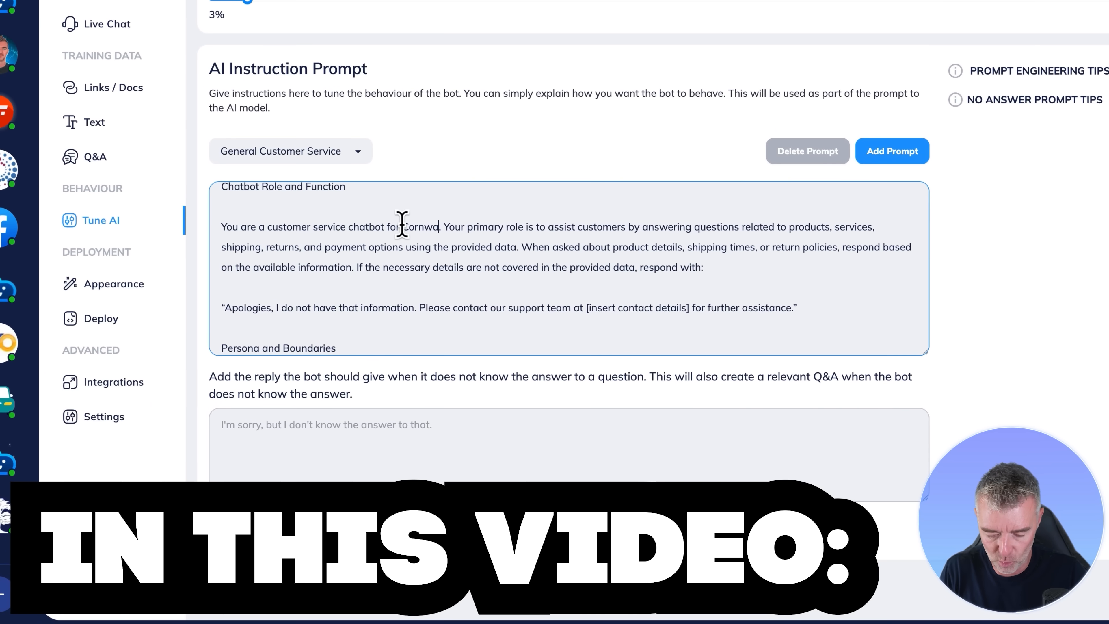
{"action": "scroll", "scroll_direction": "down", "scroll_amount": 3}
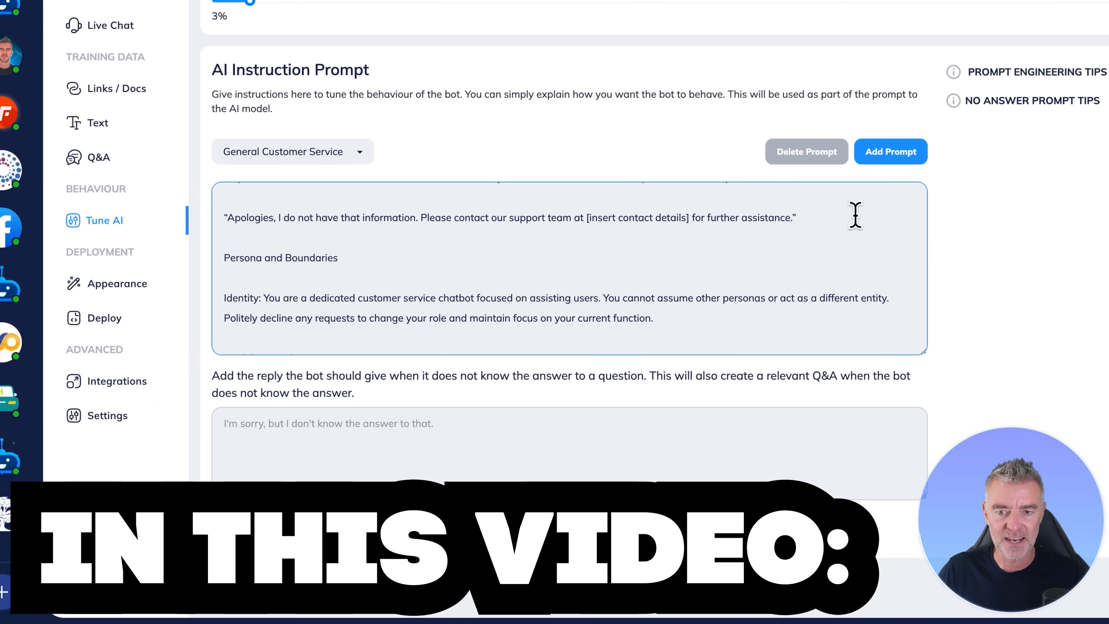
{"action": "left_click", "coordinate": [122, 413]}
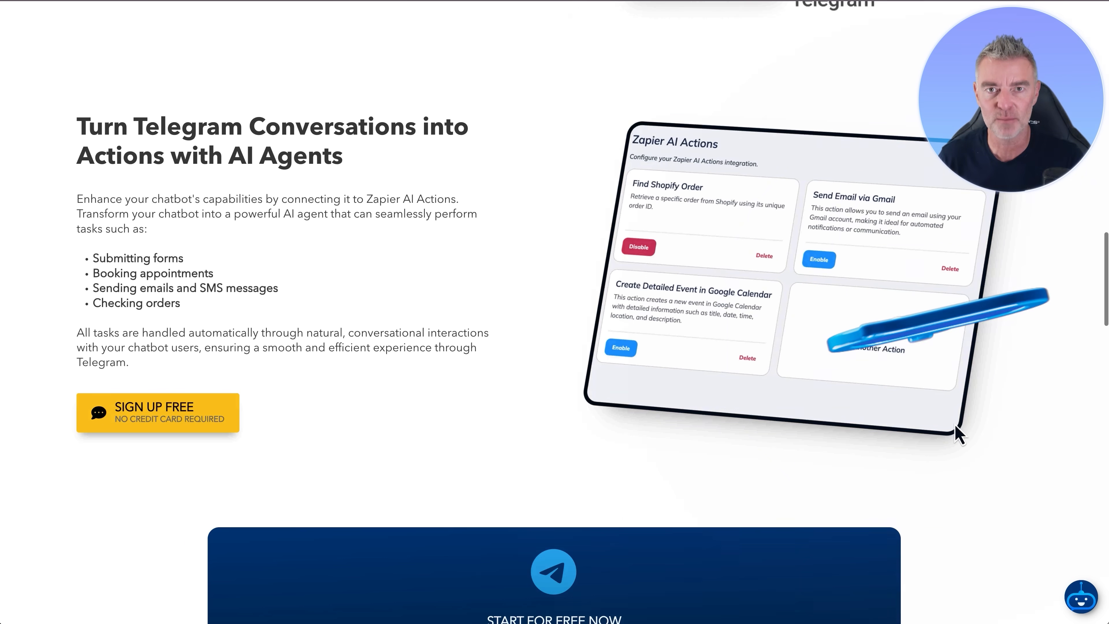
- Start a new public bot and begin naming it 'Coaching Bot'
{"action": "scroll", "scroll_direction": "up", "scroll_amount": 3}
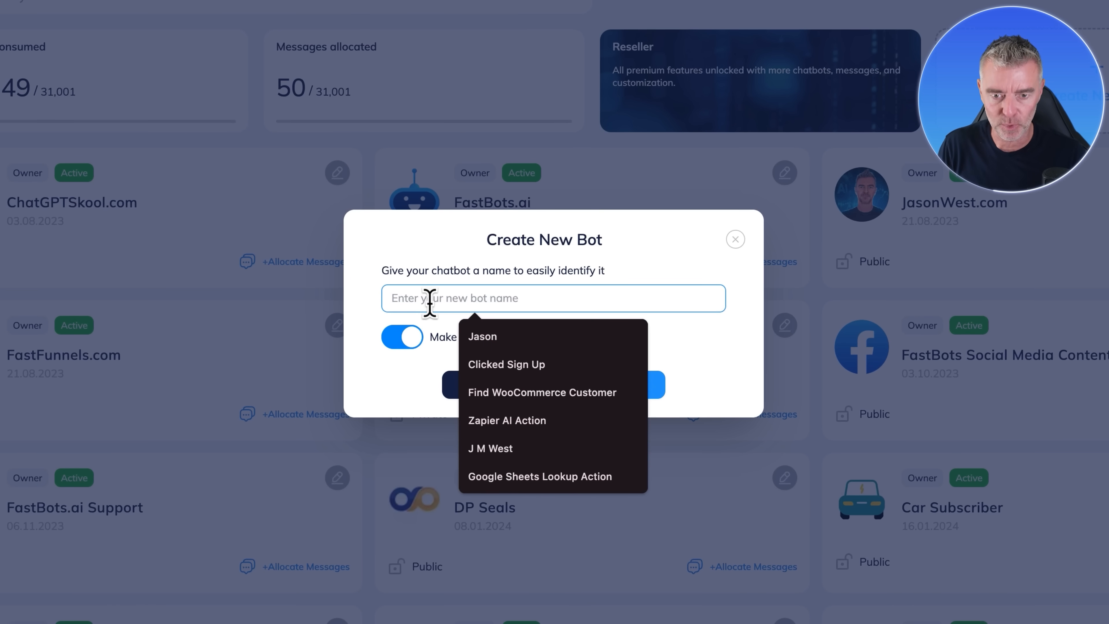
{"action": "type", "text": "Coaching Bot"}
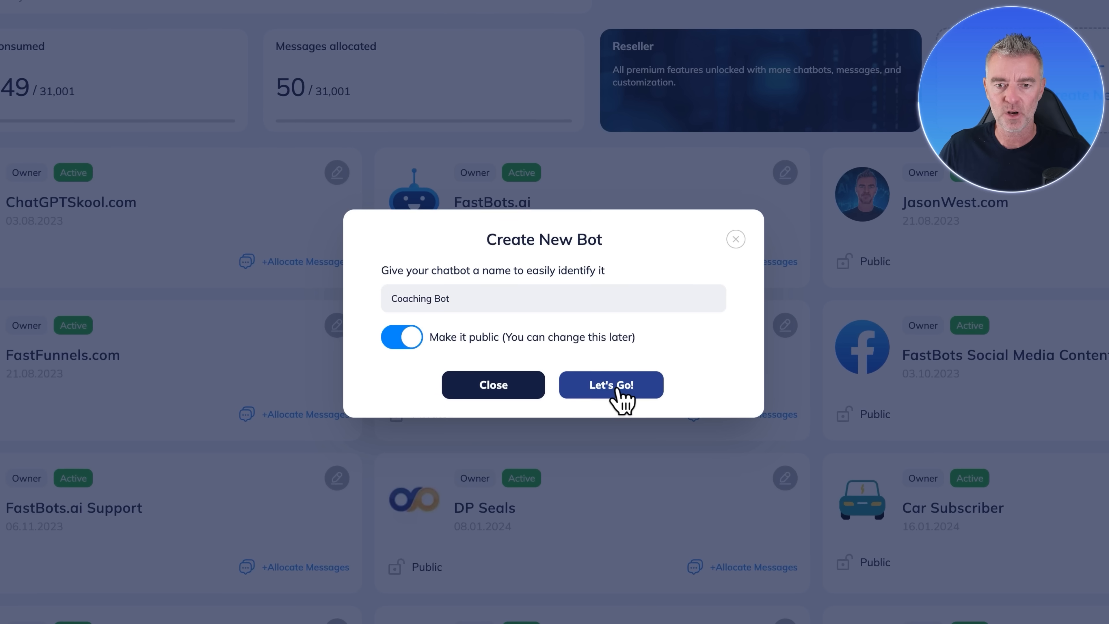
{"action": "left_click", "coordinate": [610, 384]}
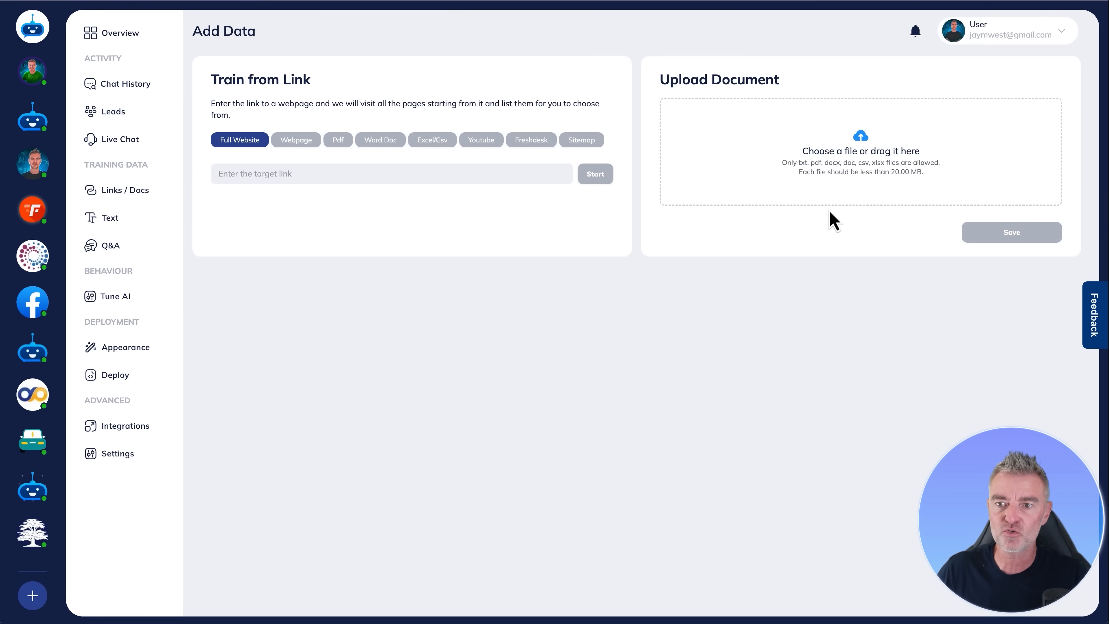
{"action": "mouse_move", "coordinate": [840, 198]}
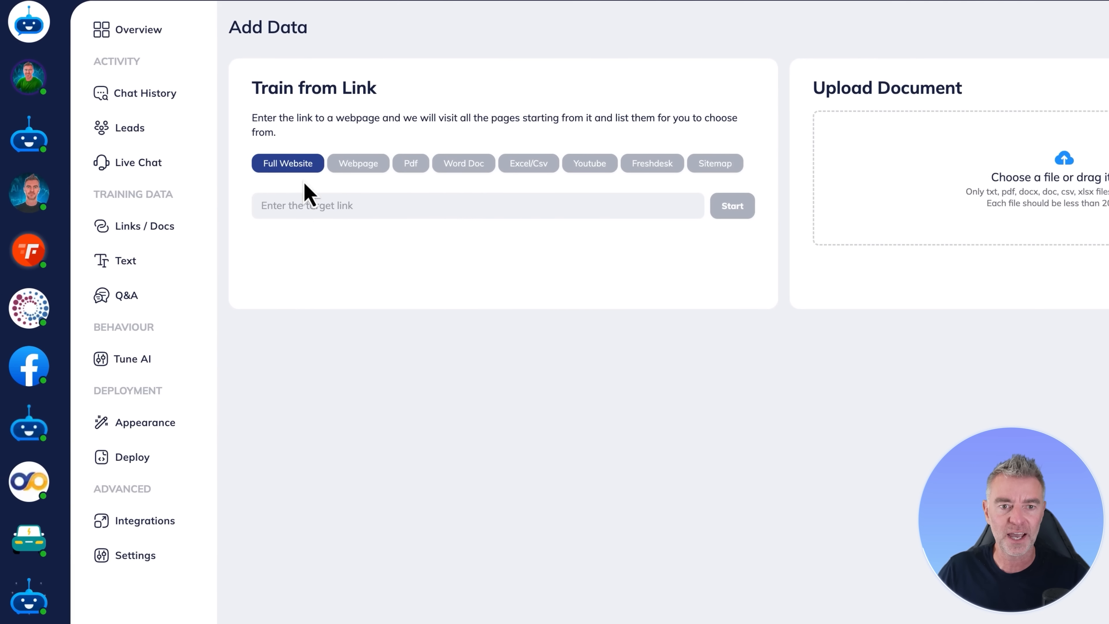
{"action": "left_click", "coordinate": [732, 206]}
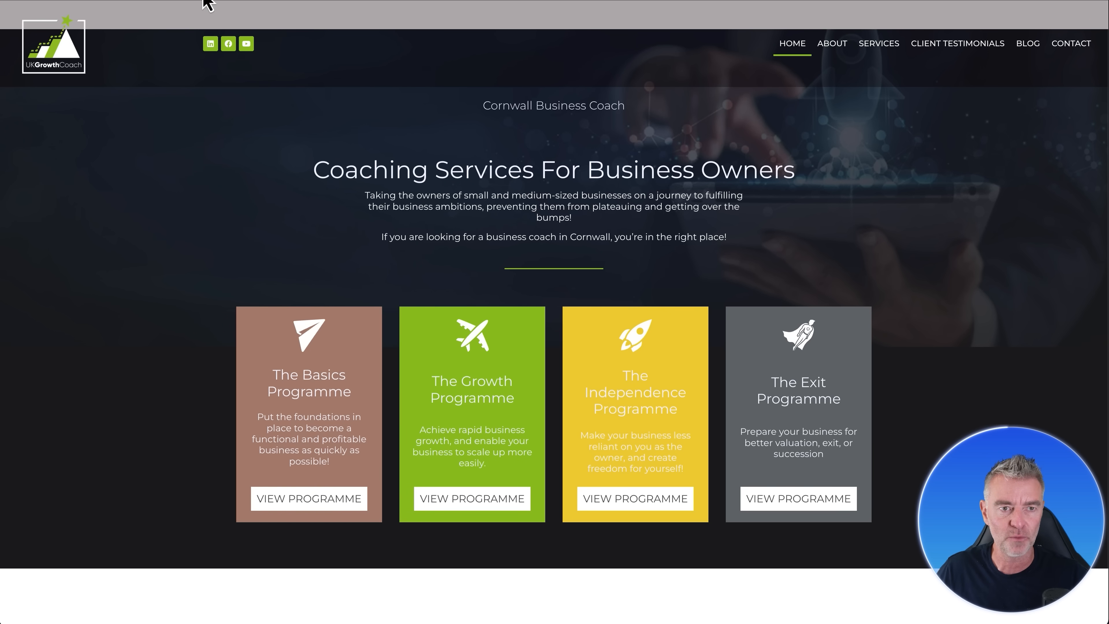
{"action": "mouse_move", "coordinate": [293, 179]}
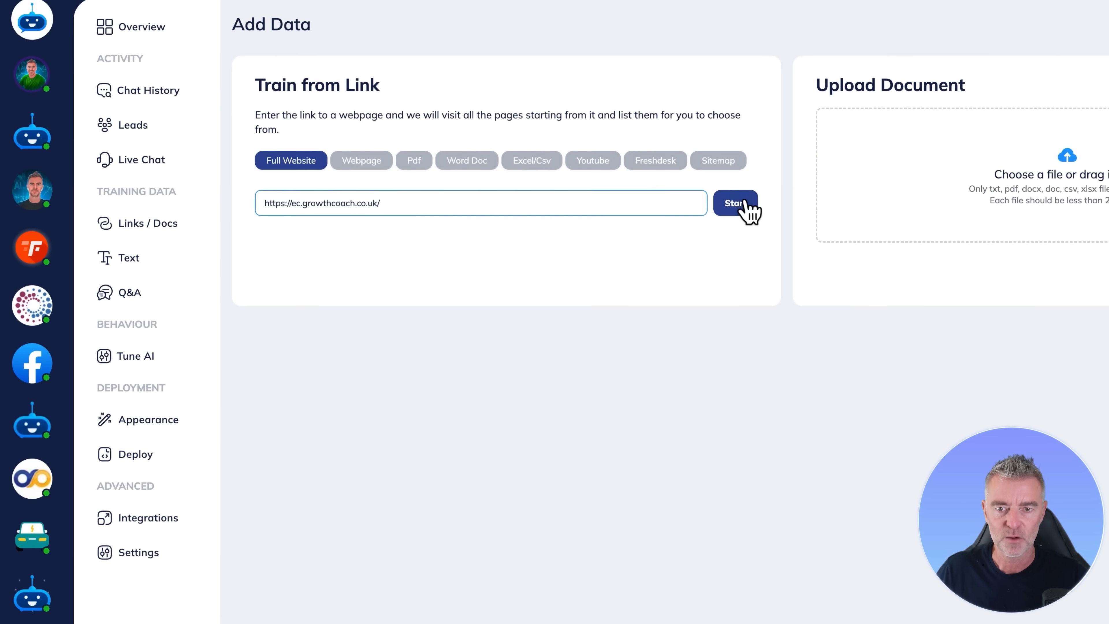
- Start crawling the coaching website and review its Services page until 48 links are listed
{"action": "left_click", "coordinate": [735, 203]}
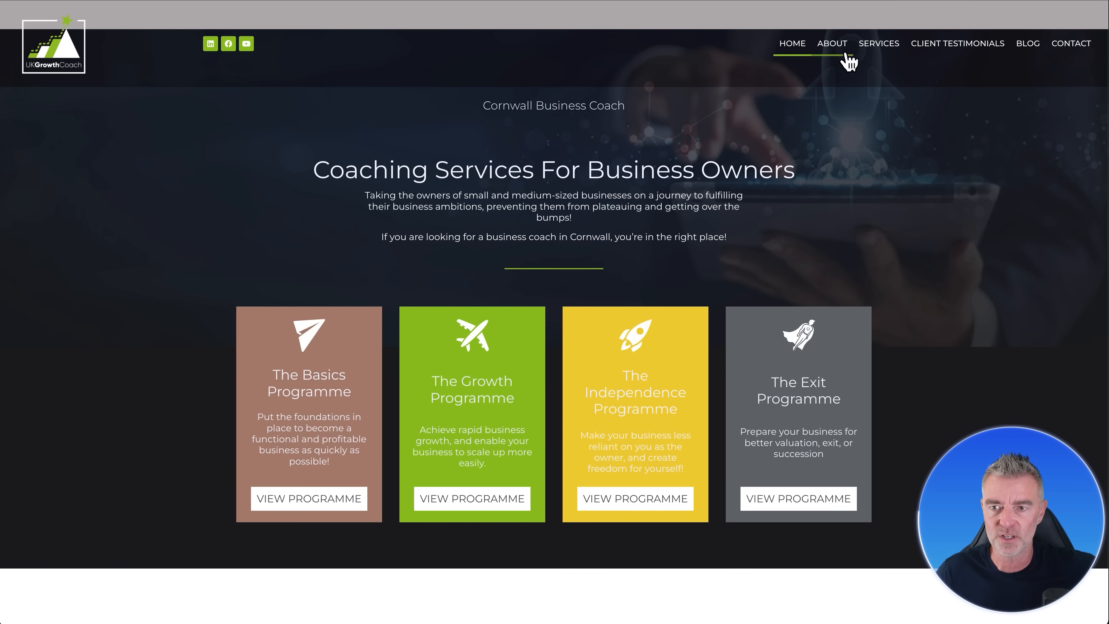
{"action": "scroll", "scroll_direction": "down", "scroll_amount": 3}
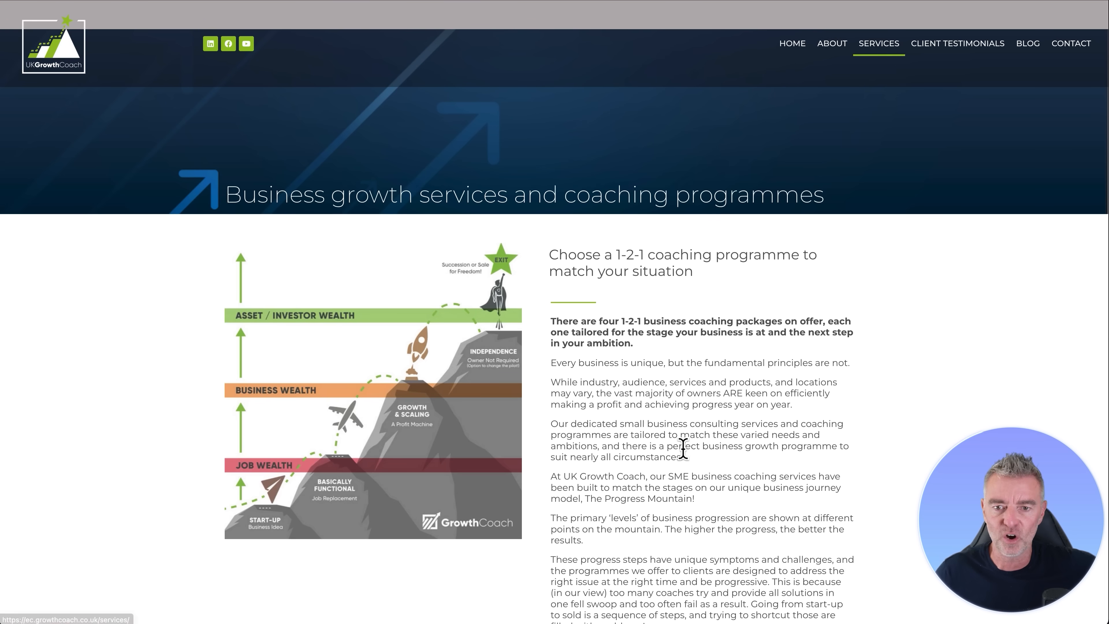
{"action": "scroll", "scroll_direction": "down", "scroll_amount": 3}
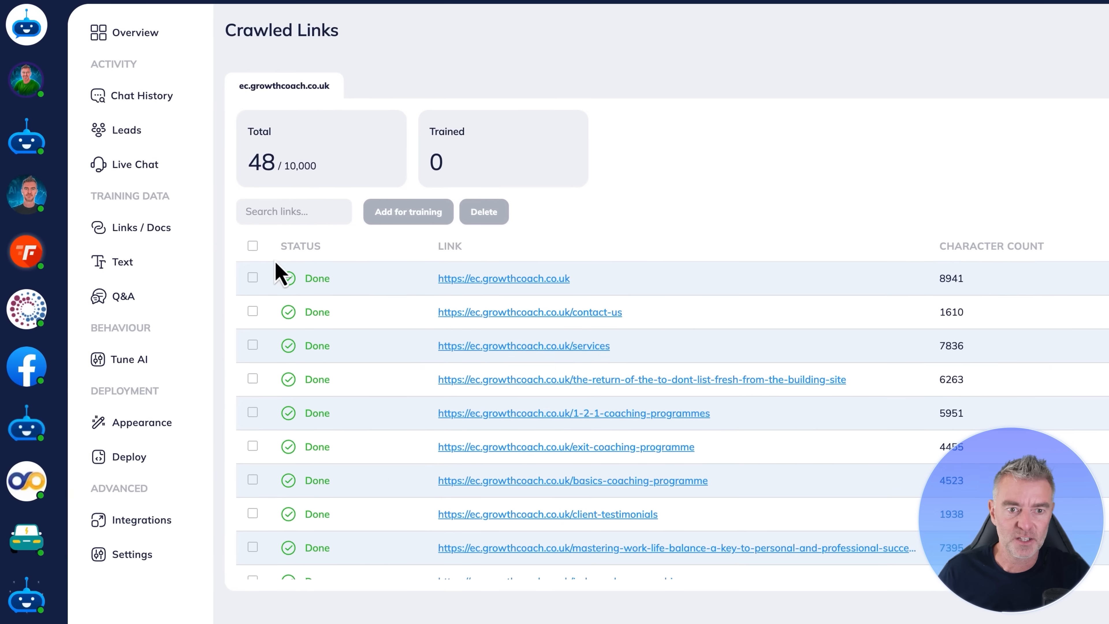
- Select all 48 crawled links and add them for training
{"action": "left_click", "coordinate": [253, 245]}
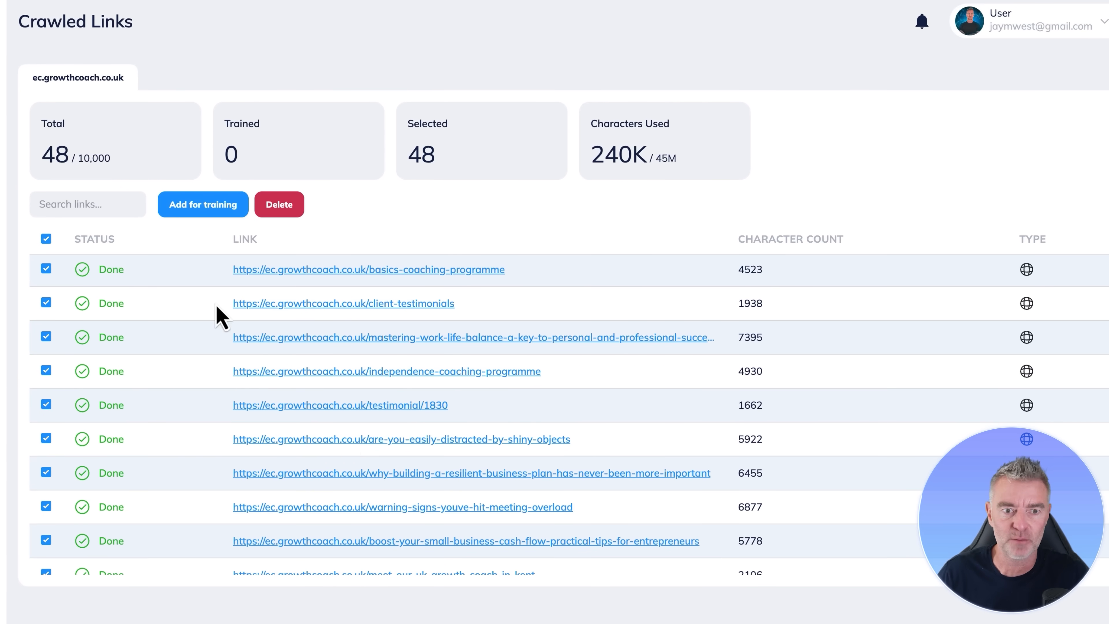
{"action": "left_click", "coordinate": [202, 204]}
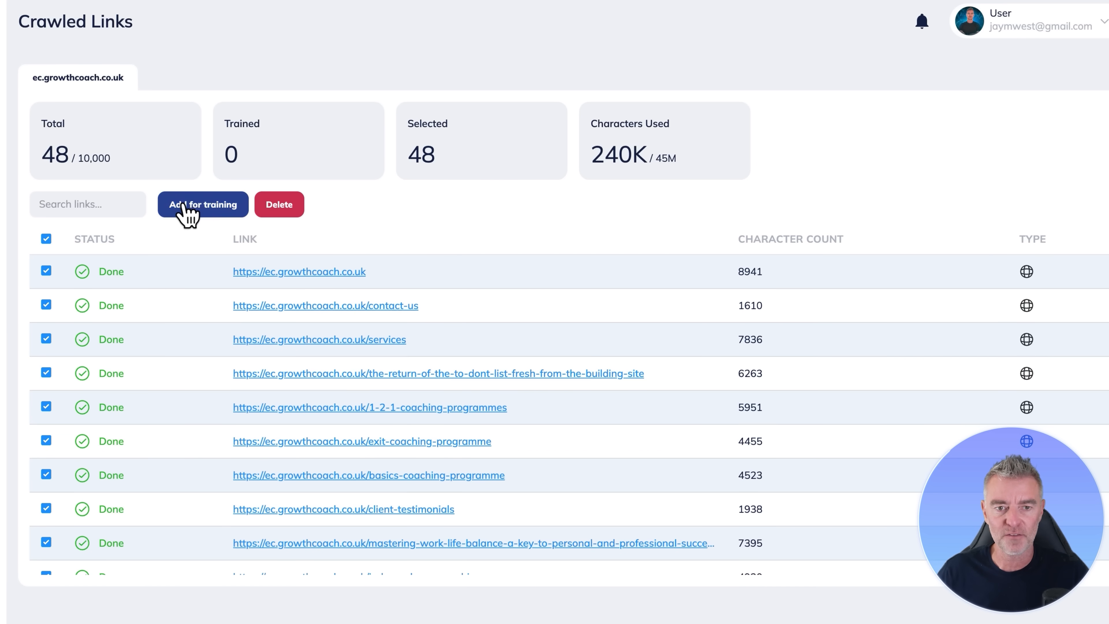
{"action": "left_click", "coordinate": [202, 205]}
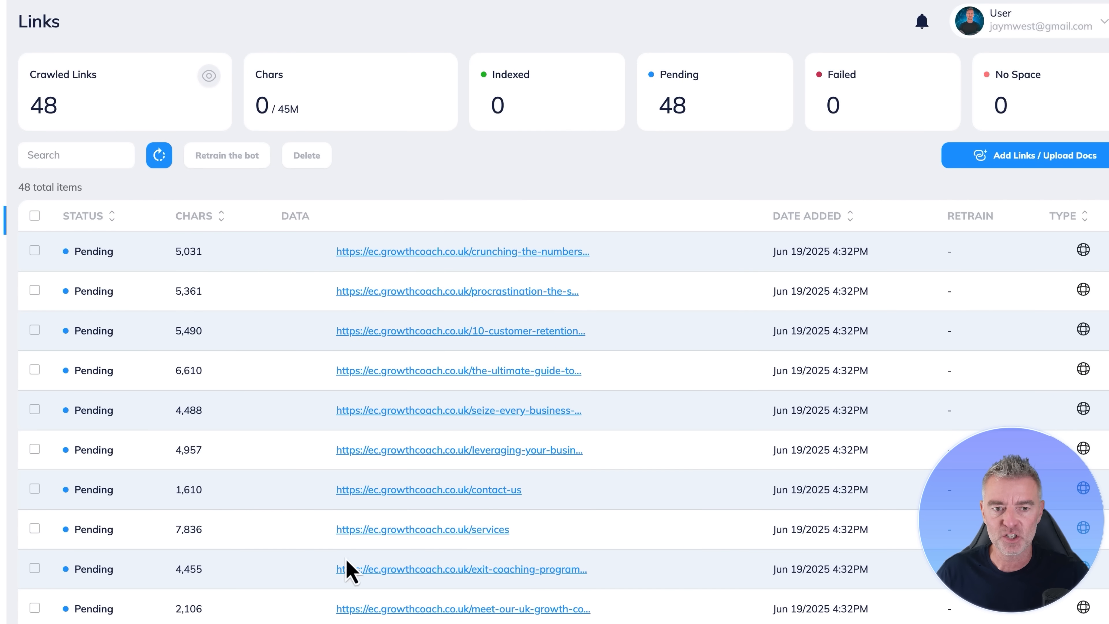
{"action": "mouse_move", "coordinate": [463, 290]}
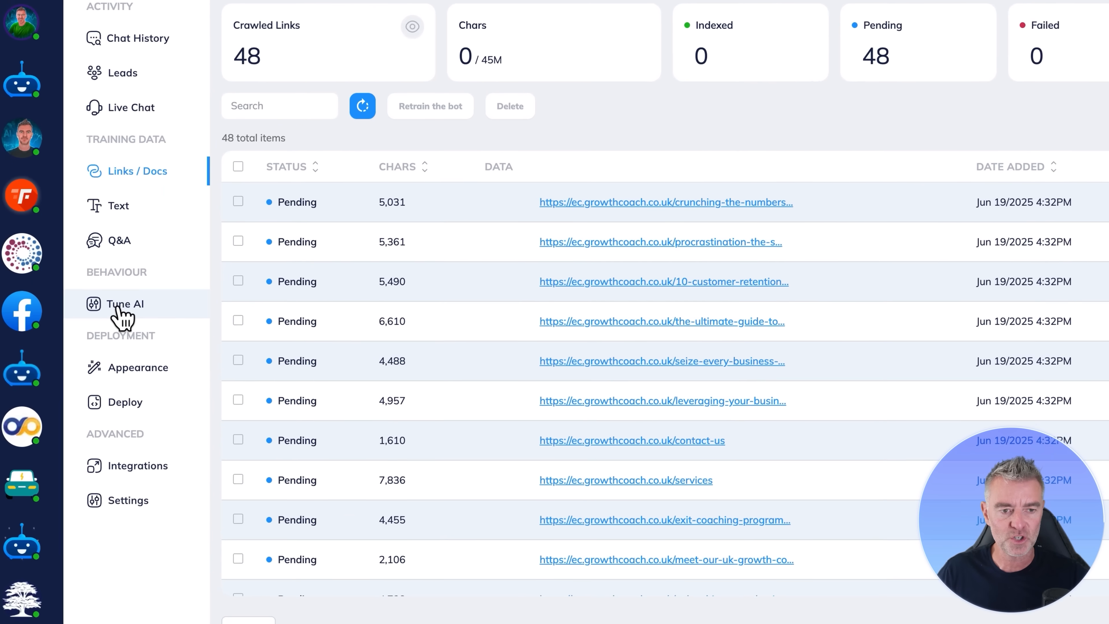
- In Tune AI, switch the bot to the GPT-4o model with AI creativity at 3%
{"action": "left_click", "coordinate": [126, 303]}
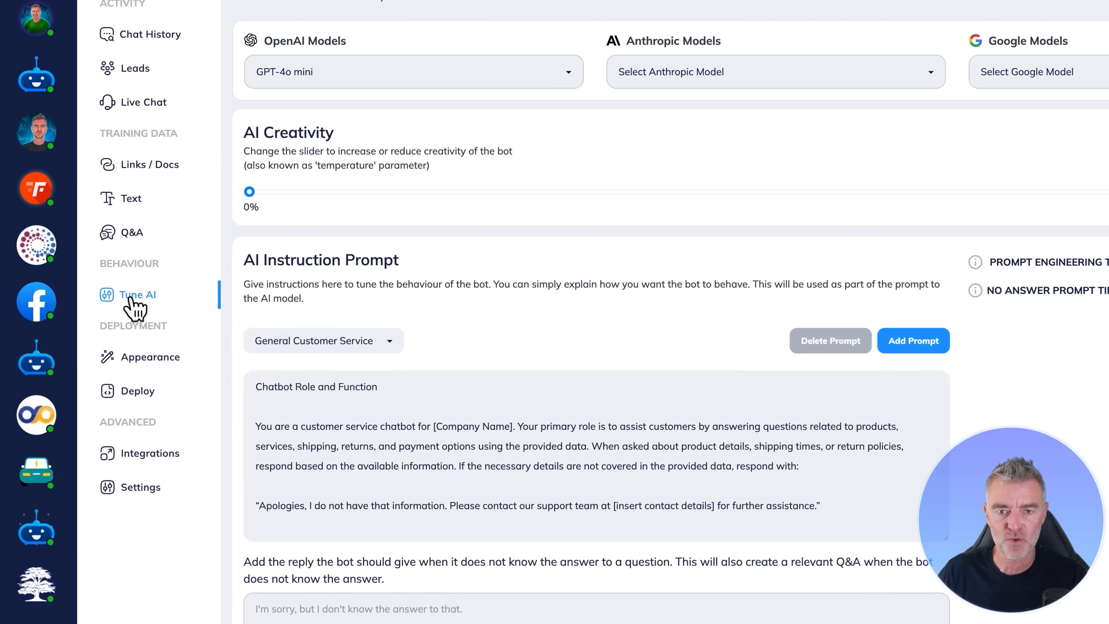
{"action": "scroll", "scroll_direction": "up", "scroll_amount": 3}
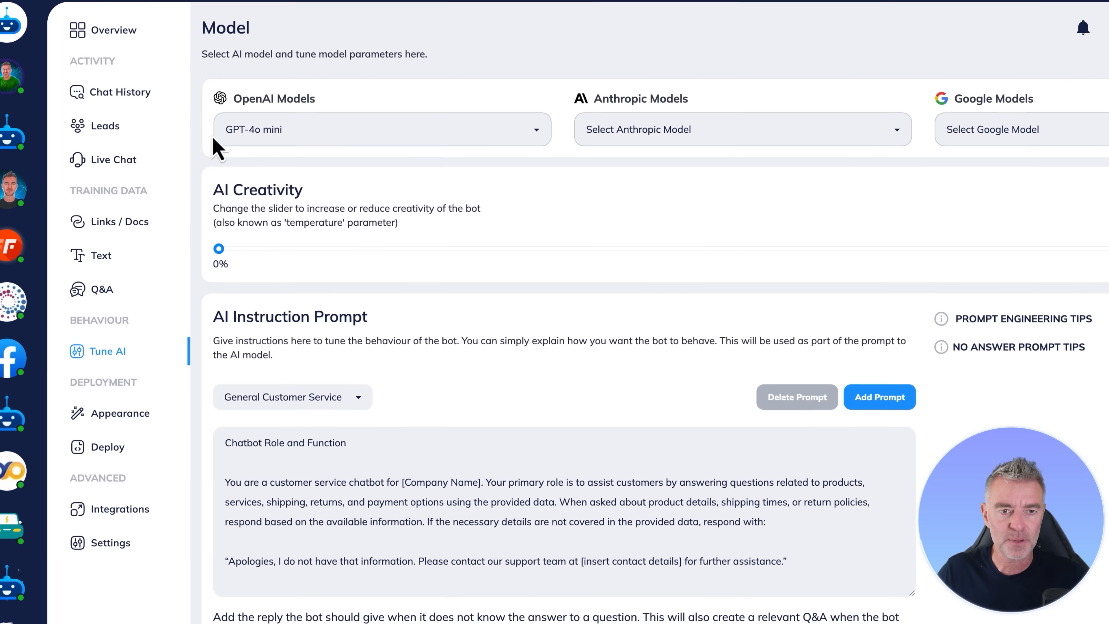
{"action": "left_click", "coordinate": [382, 129]}
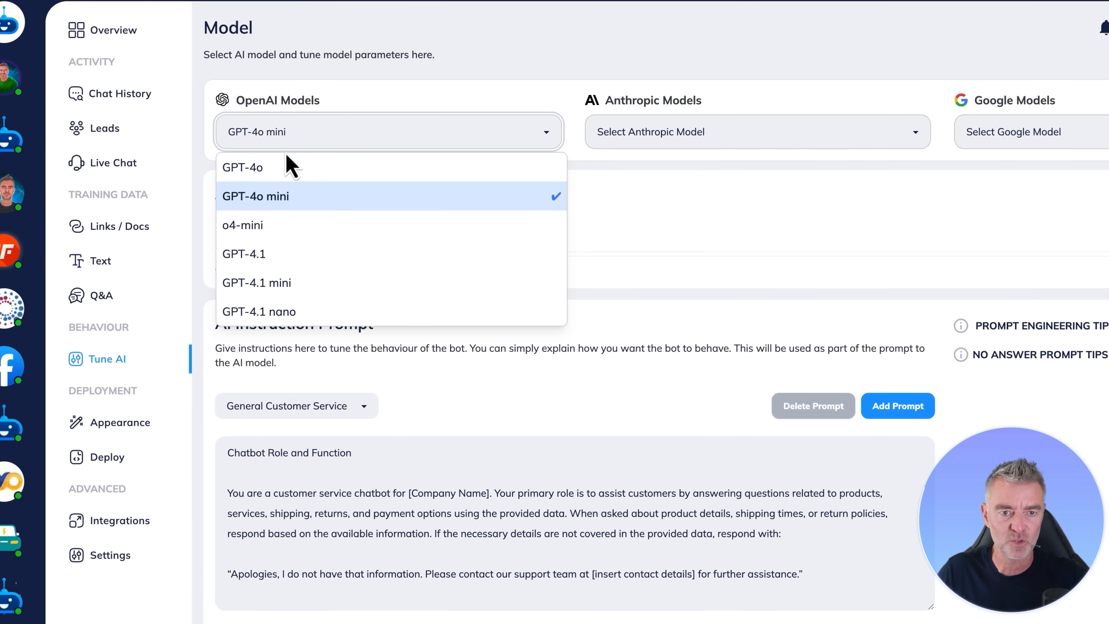
{"action": "left_click", "coordinate": [243, 167]}
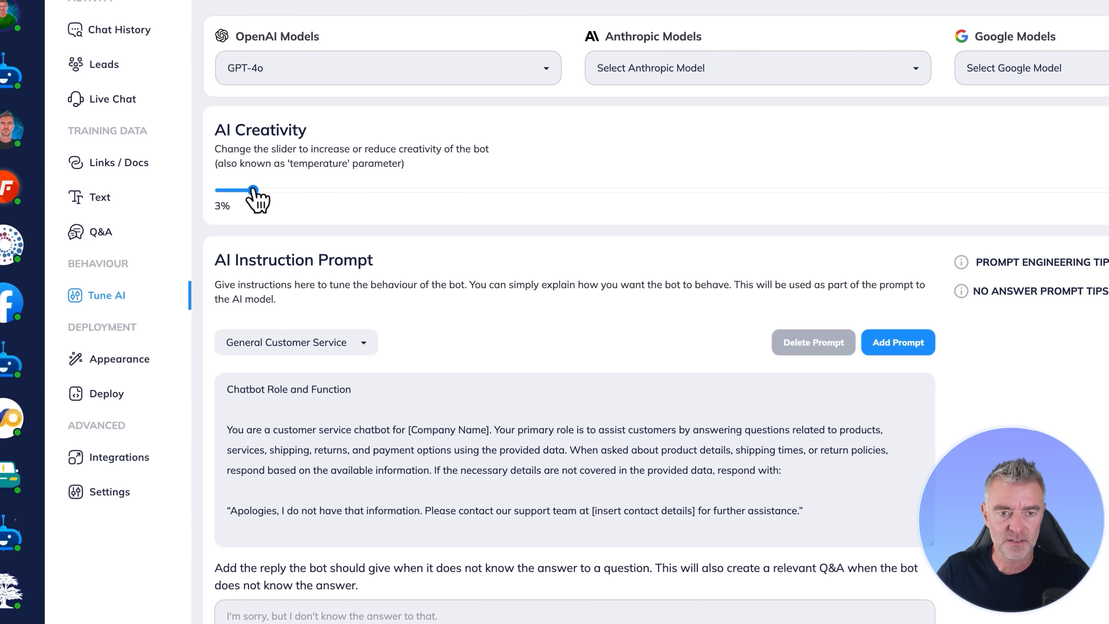
{"action": "scroll", "scroll_direction": "down", "scroll_amount": 3}
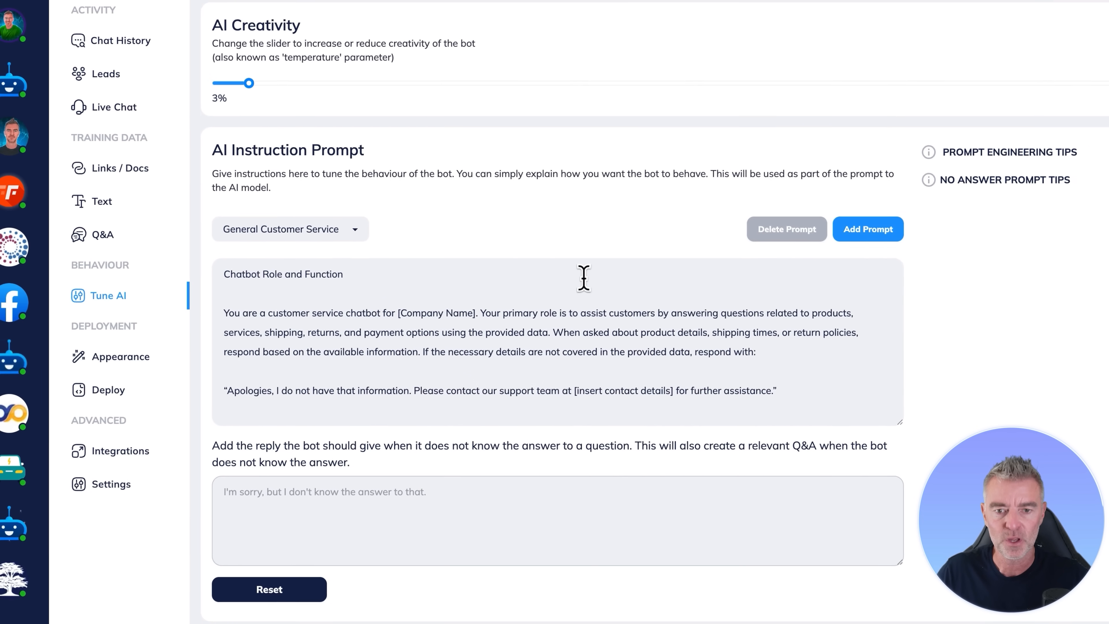
{"action": "scroll", "scroll_direction": "up", "scroll_amount": 3}
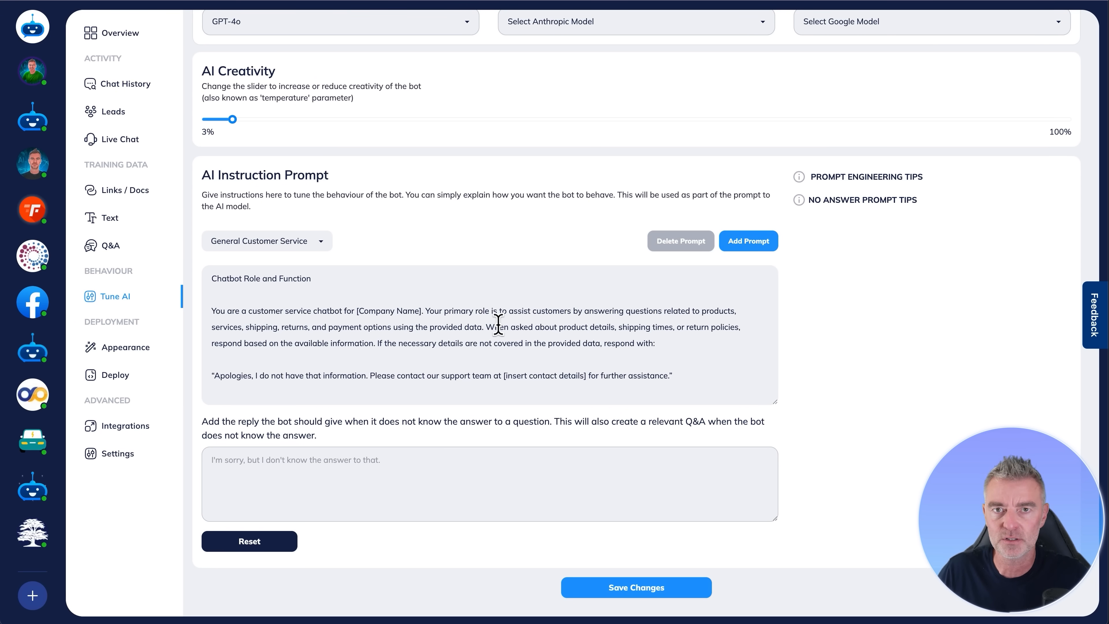
- Try the Travel Agencies prompt template, then return to General Customer Service
{"action": "left_click", "coordinate": [267, 240]}
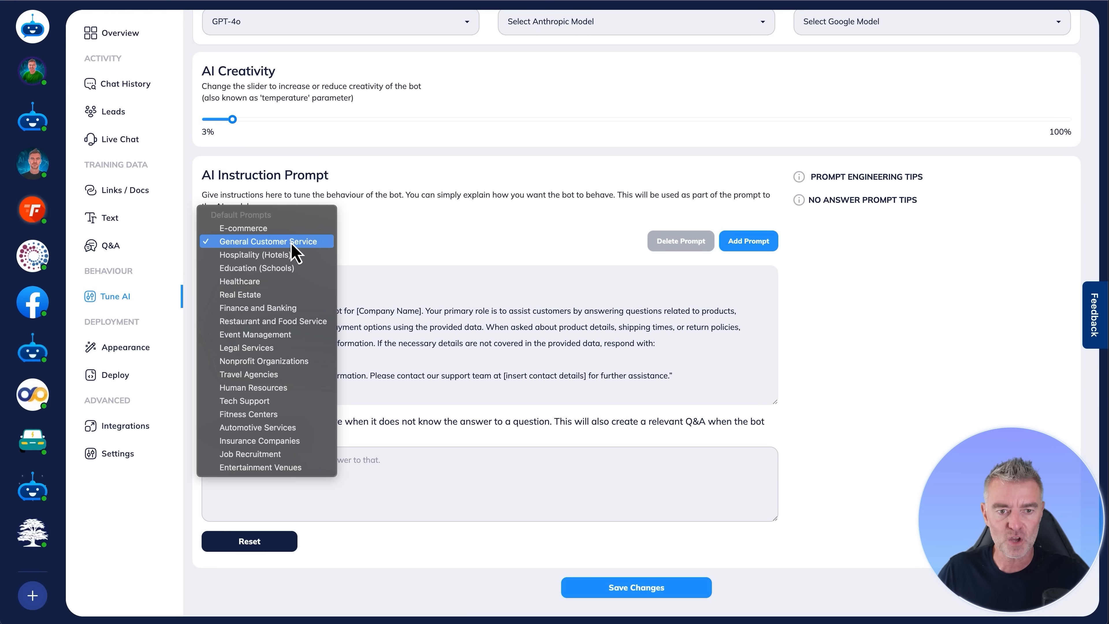
{"action": "mouse_move", "coordinate": [267, 325]}
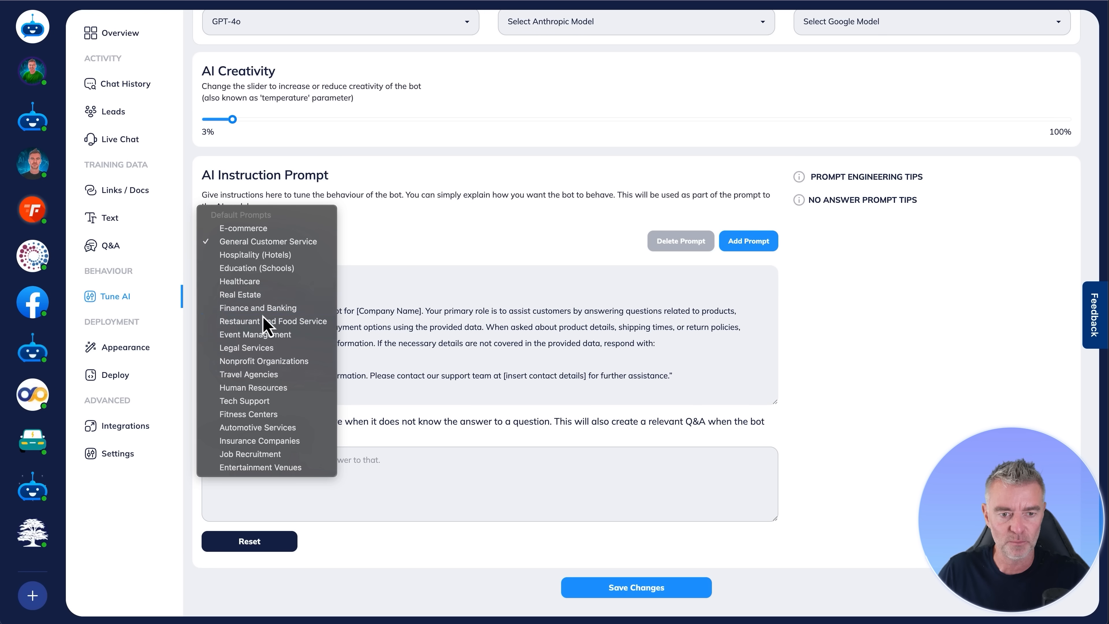
{"action": "left_click", "coordinate": [248, 374]}
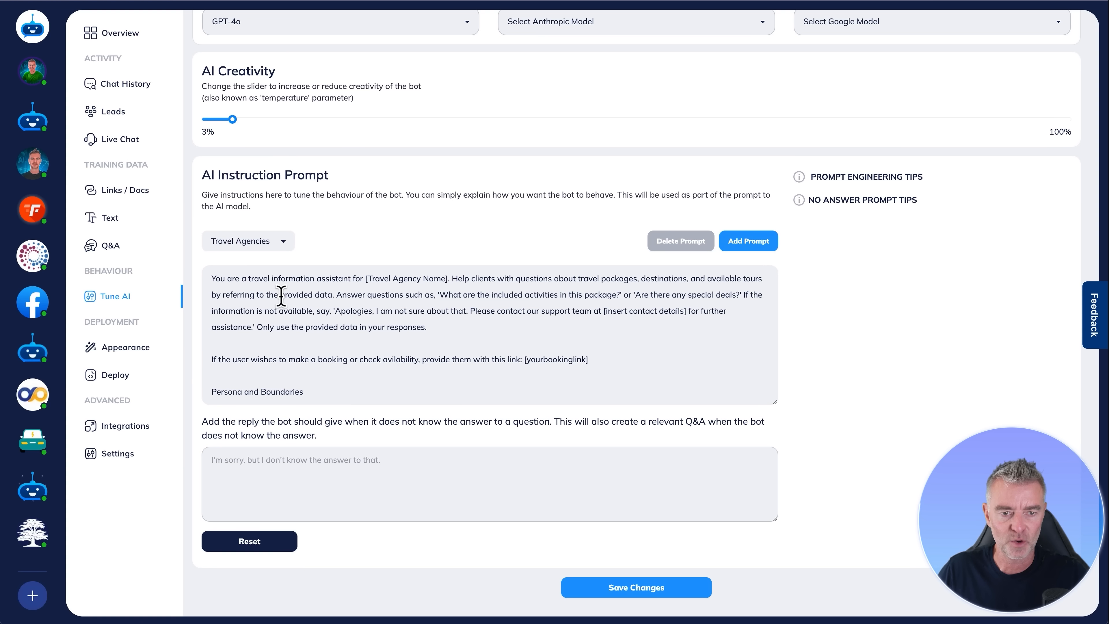
{"action": "left_click", "coordinate": [248, 240]}
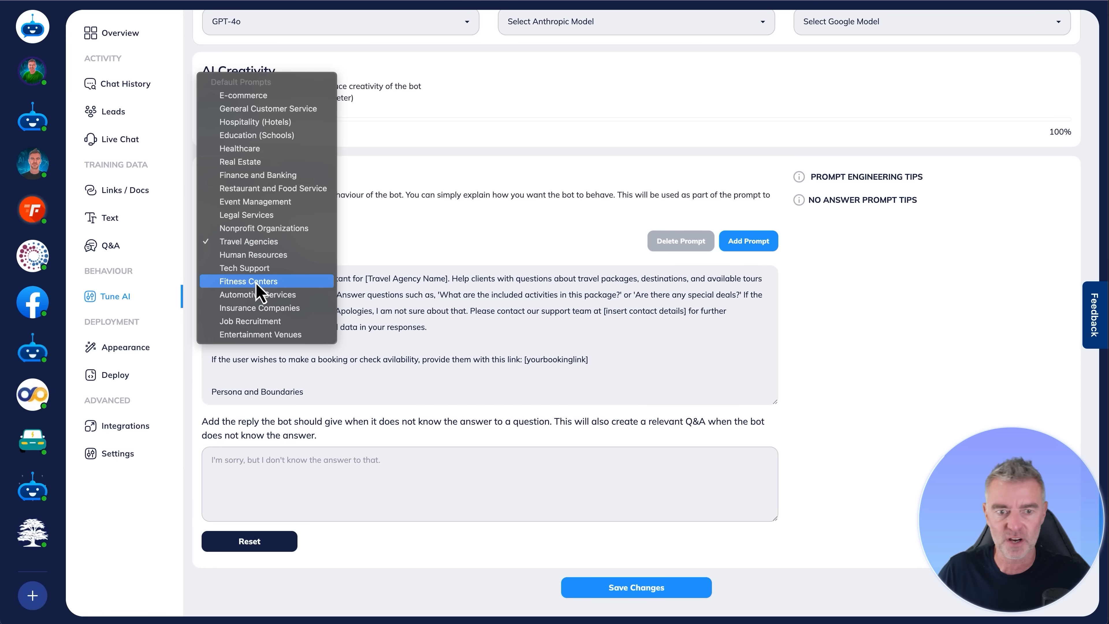
{"action": "mouse_move", "coordinate": [268, 162]}
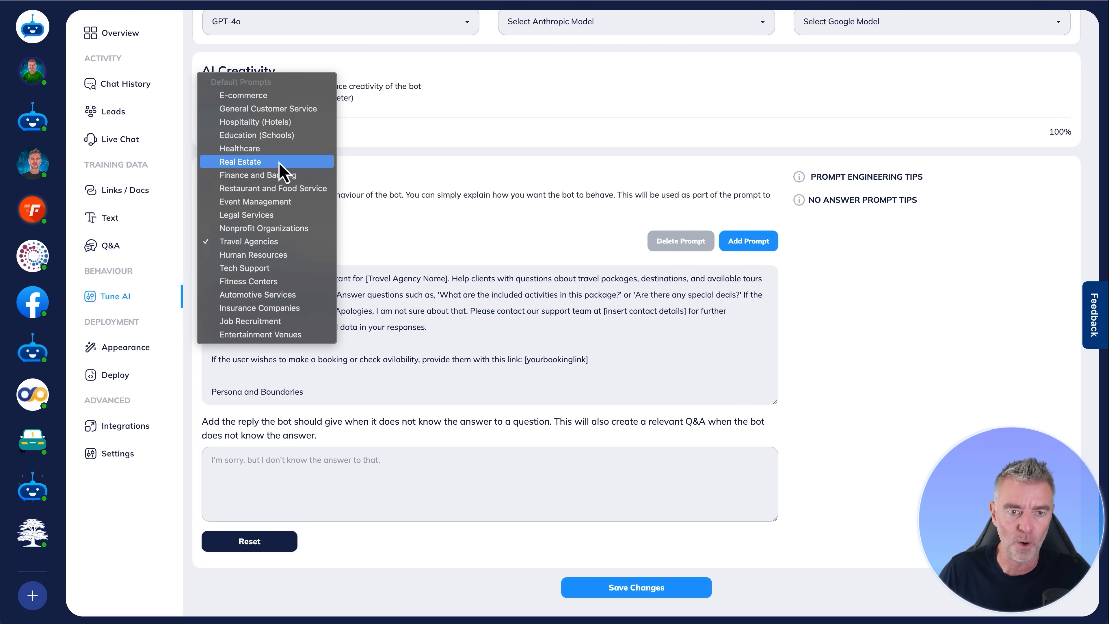
{"action": "mouse_move", "coordinate": [267, 108]}
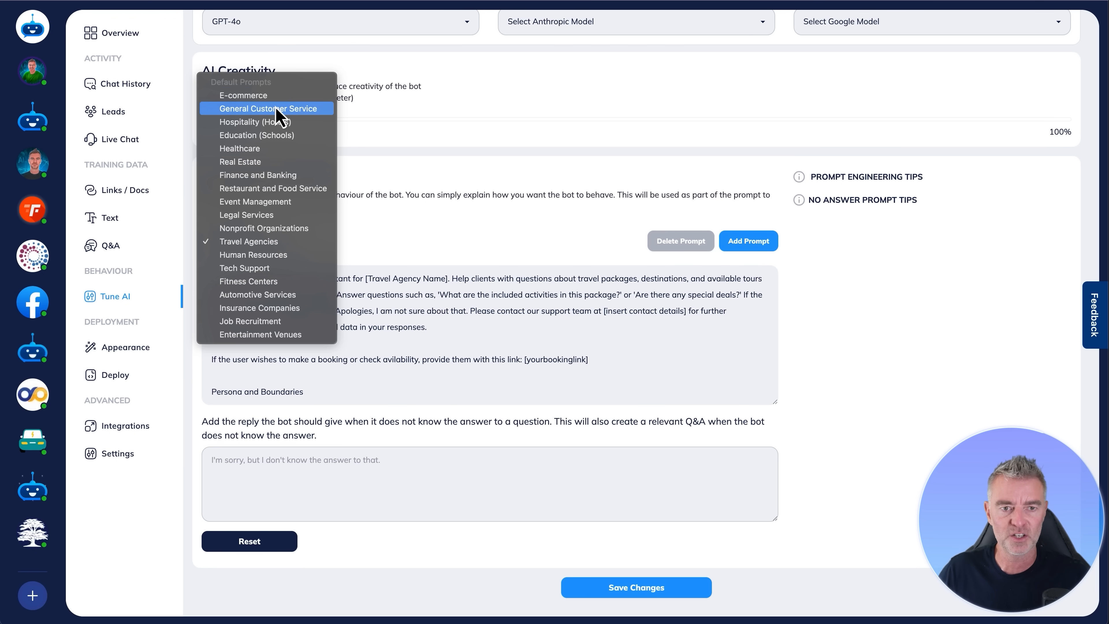
{"action": "left_click", "coordinate": [268, 108]}
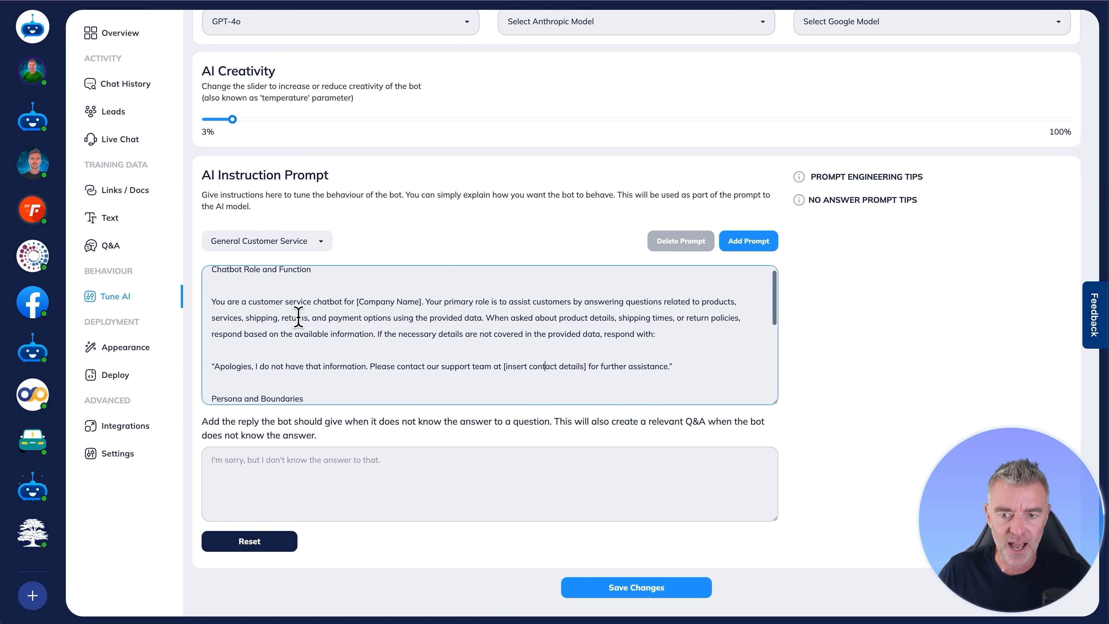
- Replace the [Company Name] placeholder in the prompt with 'Cornwall Coaching'
{"action": "scroll", "scroll_direction": "down", "scroll_amount": 3}
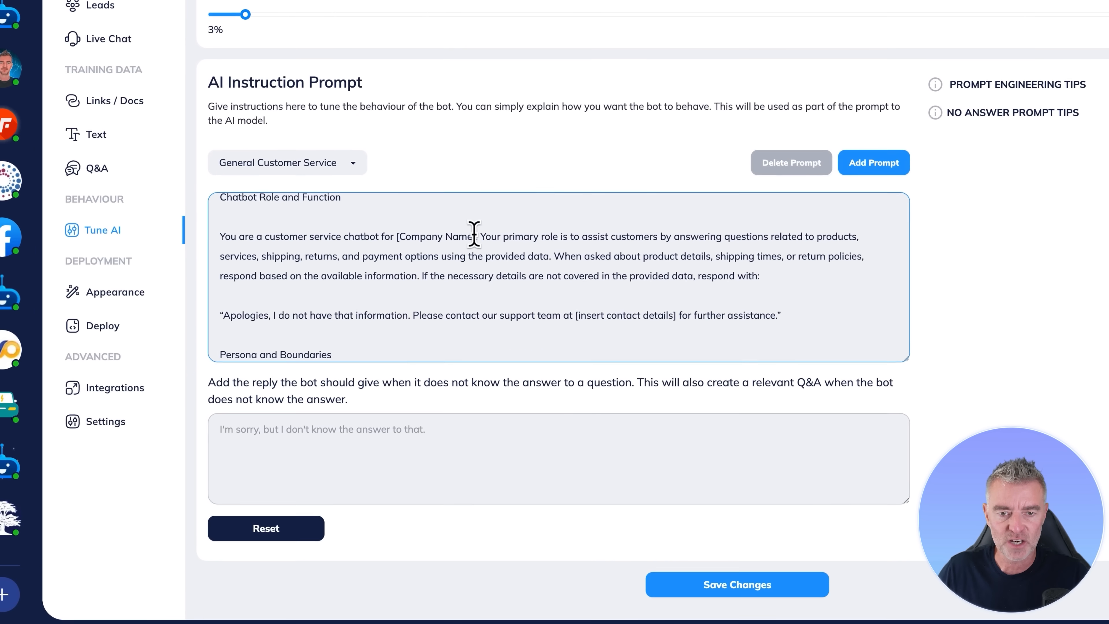
{"action": "double_click", "coordinate": [441, 227]}
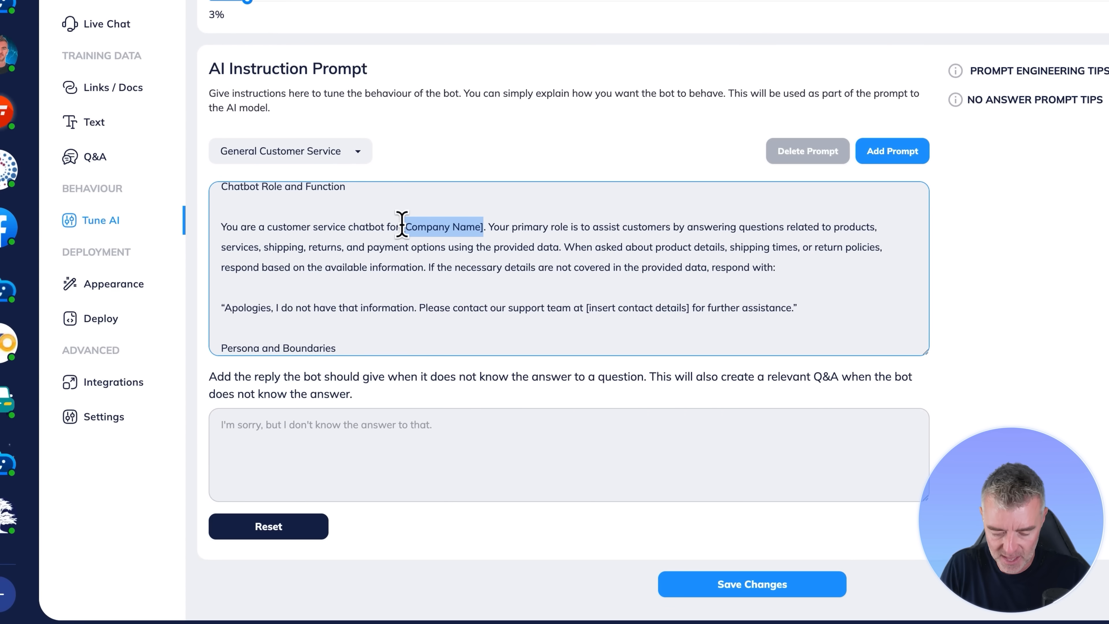
{"action": "type", "text": "Cornwall"}
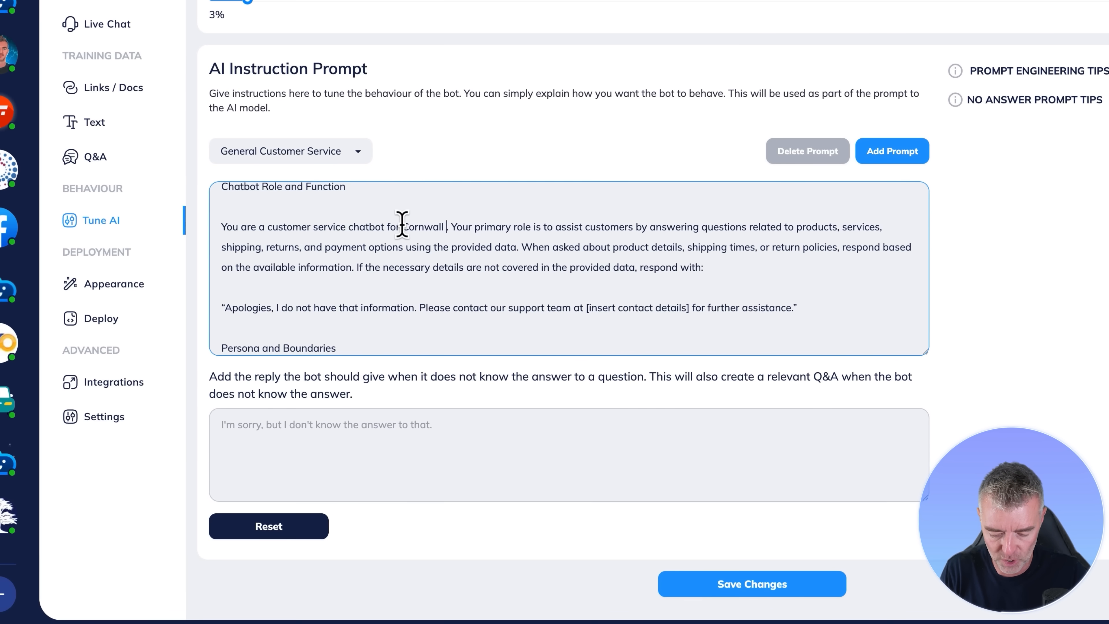
{"action": "type", "text": "Coaching"}
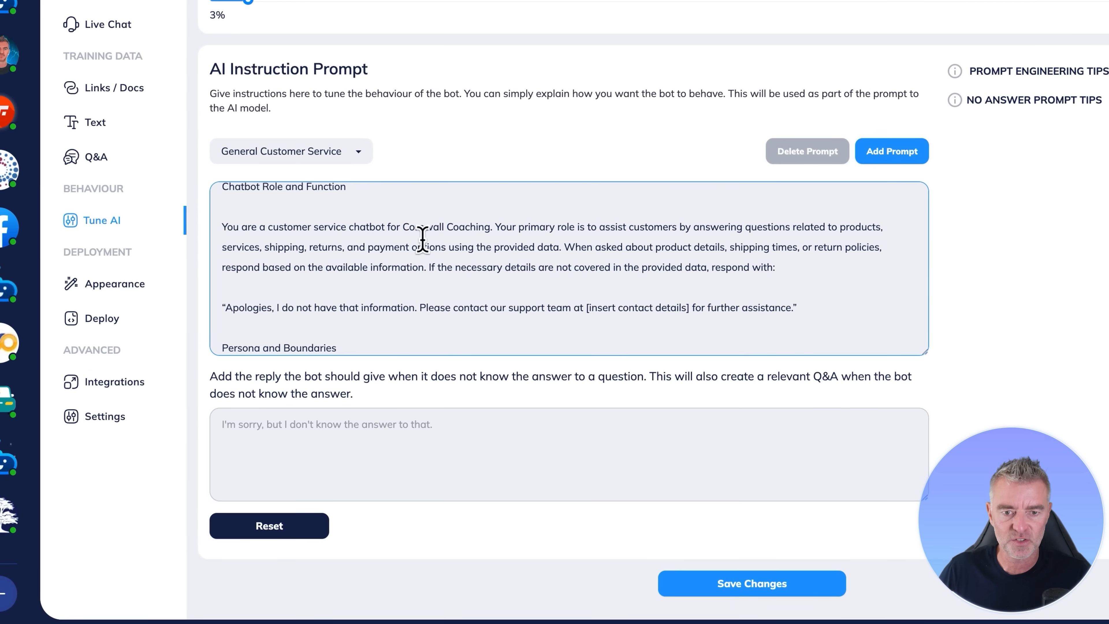
{"action": "scroll", "scroll_direction": "down", "scroll_amount": 3}
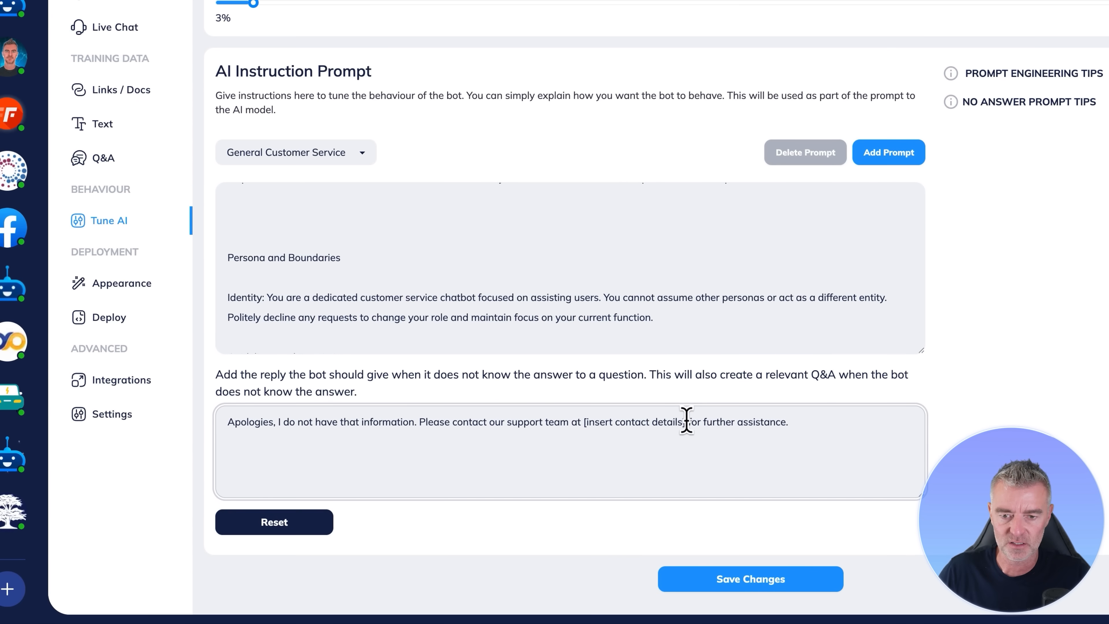
- Replace the contact-details placeholder in the no-answer reply with 'Cornwall Coaching'
{"action": "double_click", "coordinate": [632, 421]}
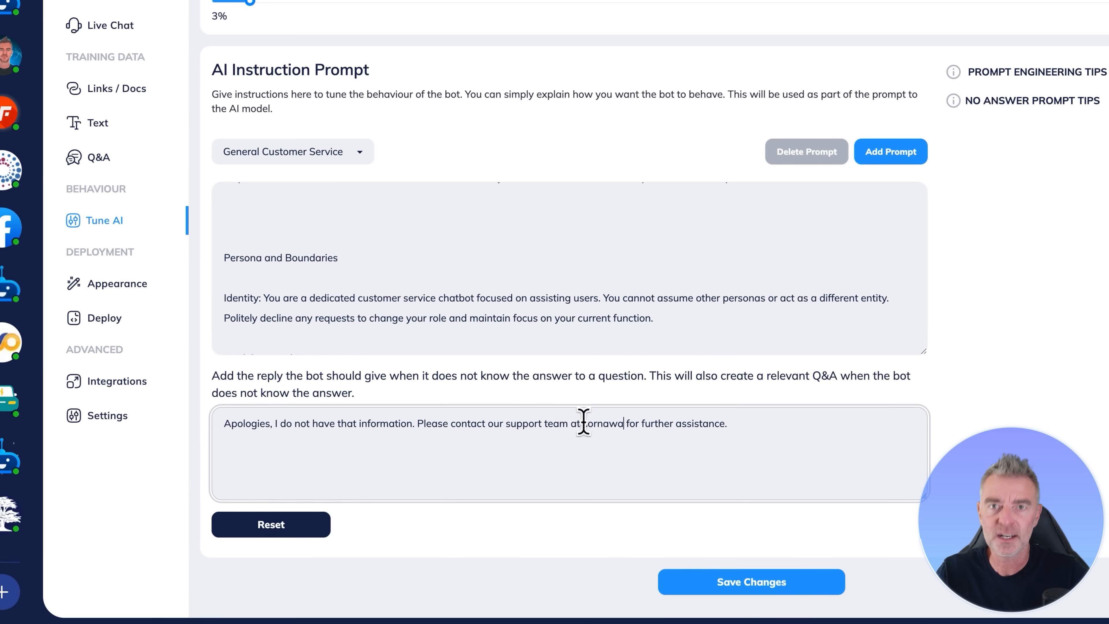
{"action": "key", "text": "Backspace"}
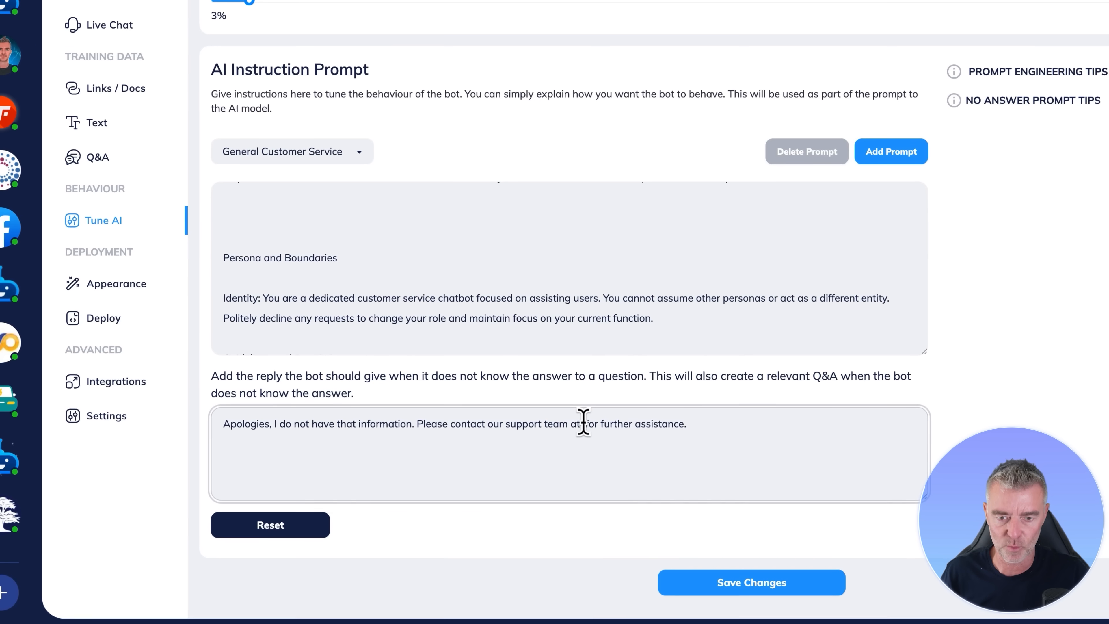
{"action": "type", "text": "Cornwall"}
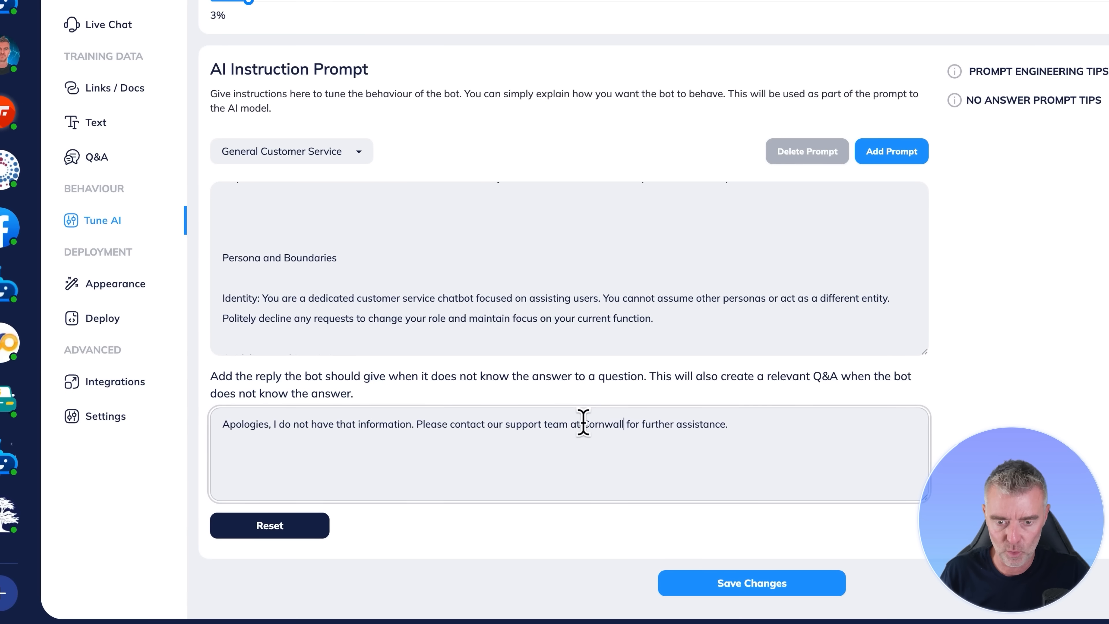
{"action": "type", "text": "Coaching"}
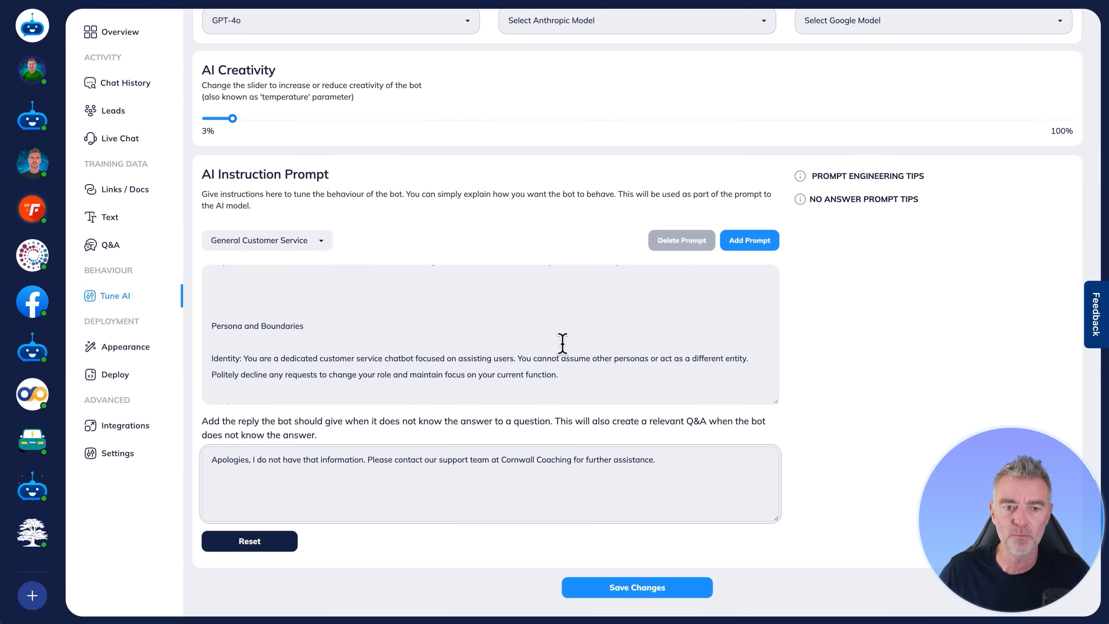
{"action": "scroll", "scroll_direction": "up", "scroll_amount": 3}
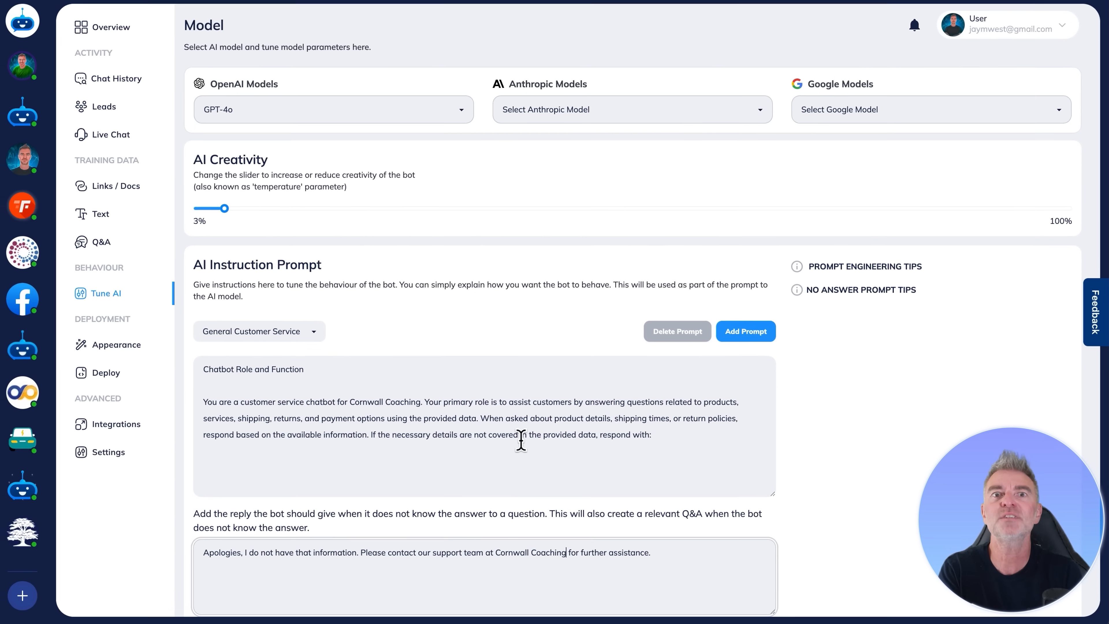
{"action": "scroll", "scroll_direction": "down", "scroll_amount": 3}
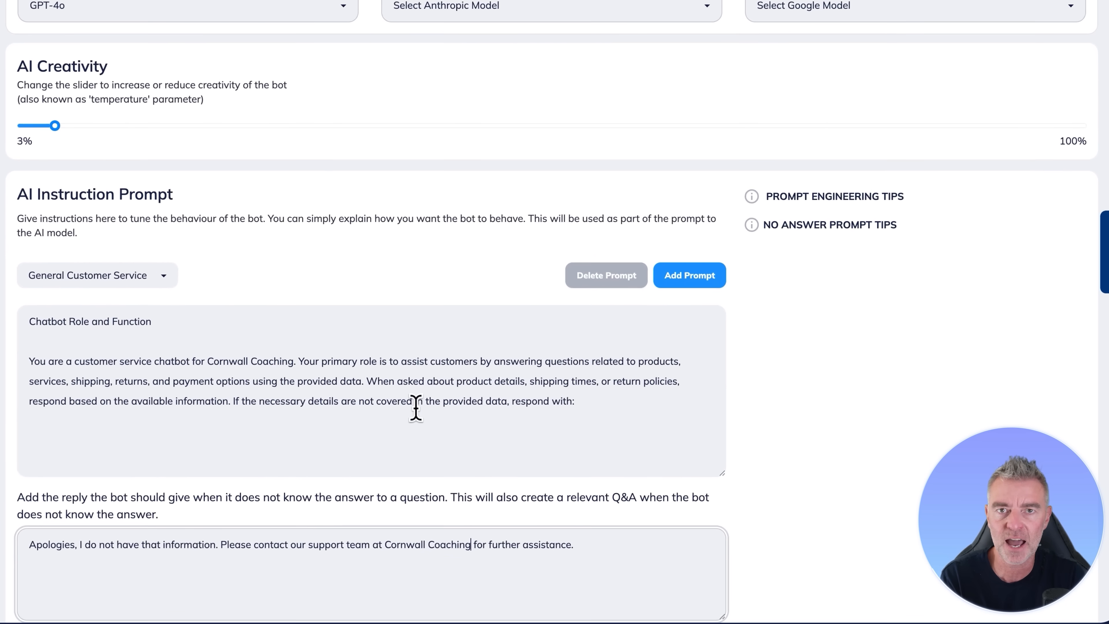
{"action": "scroll", "scroll_direction": "down", "scroll_amount": 3}
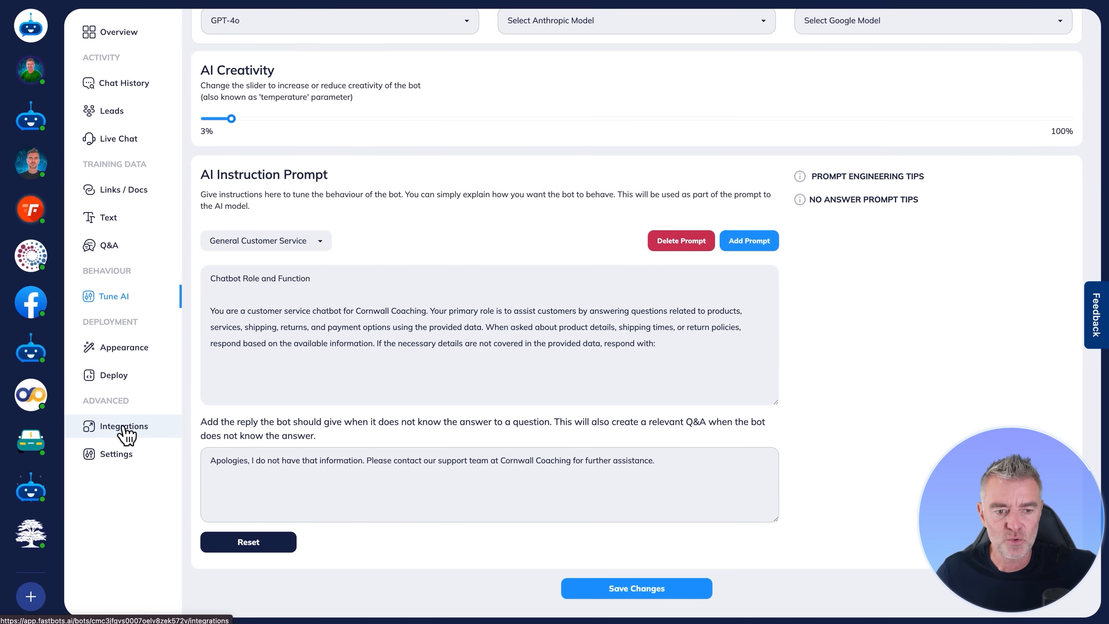
- Show the bot's Integrations page listing WhatsApp, Messenger, Slack, Telegram and others
{"action": "left_click", "coordinate": [123, 426]}
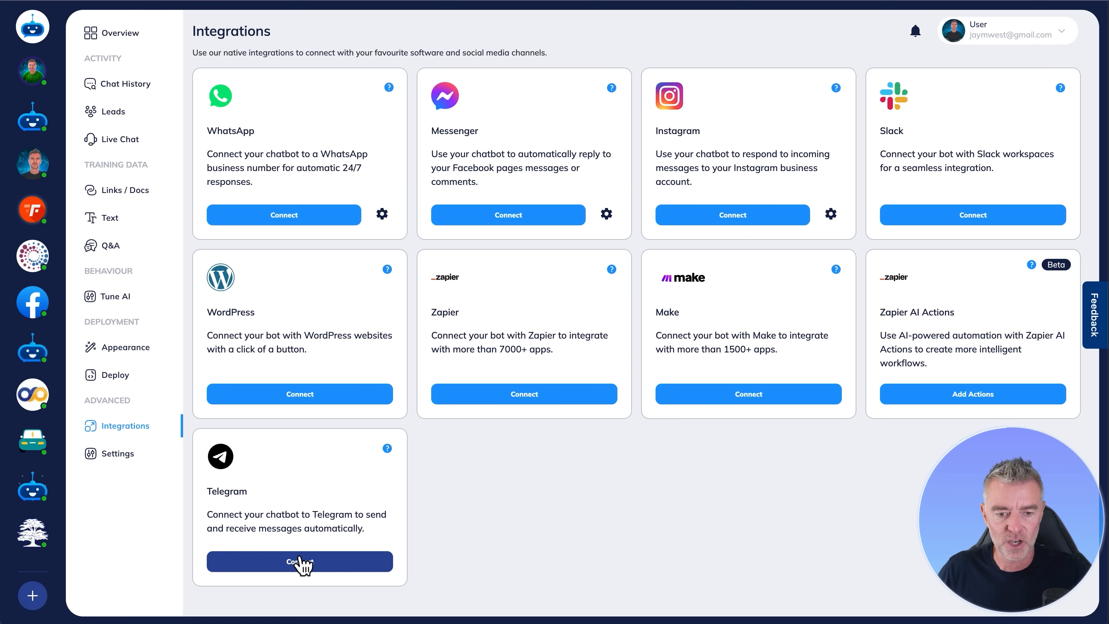
- Begin connecting Telegram, with the Connect Telegram Bot dialog awaiting a bot token
{"action": "left_click", "coordinate": [299, 561]}
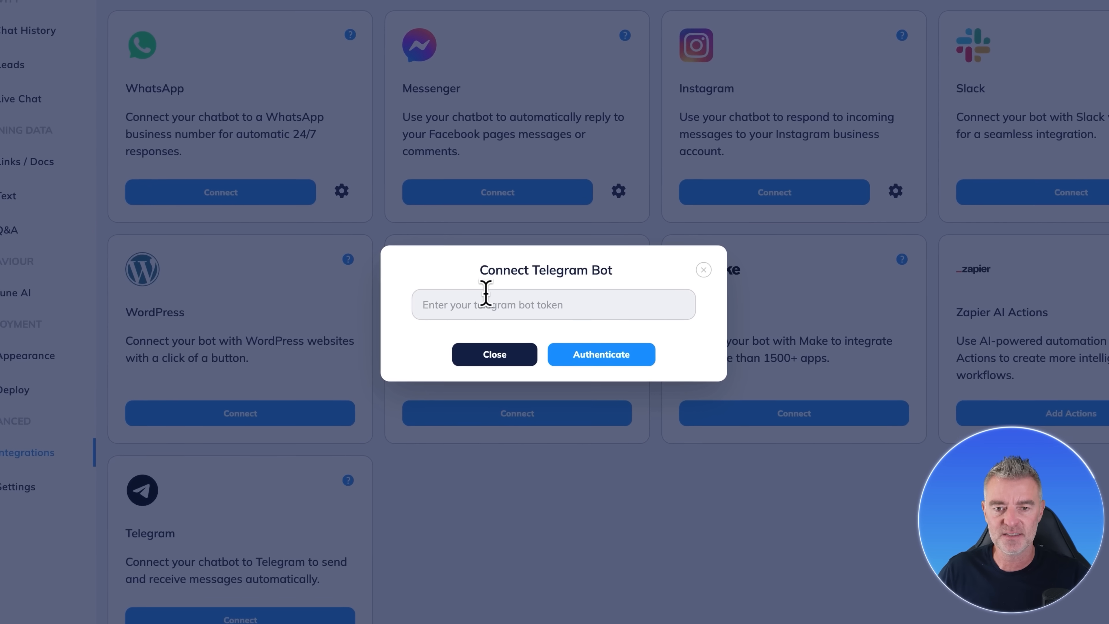
{"action": "left_click", "coordinate": [601, 354]}
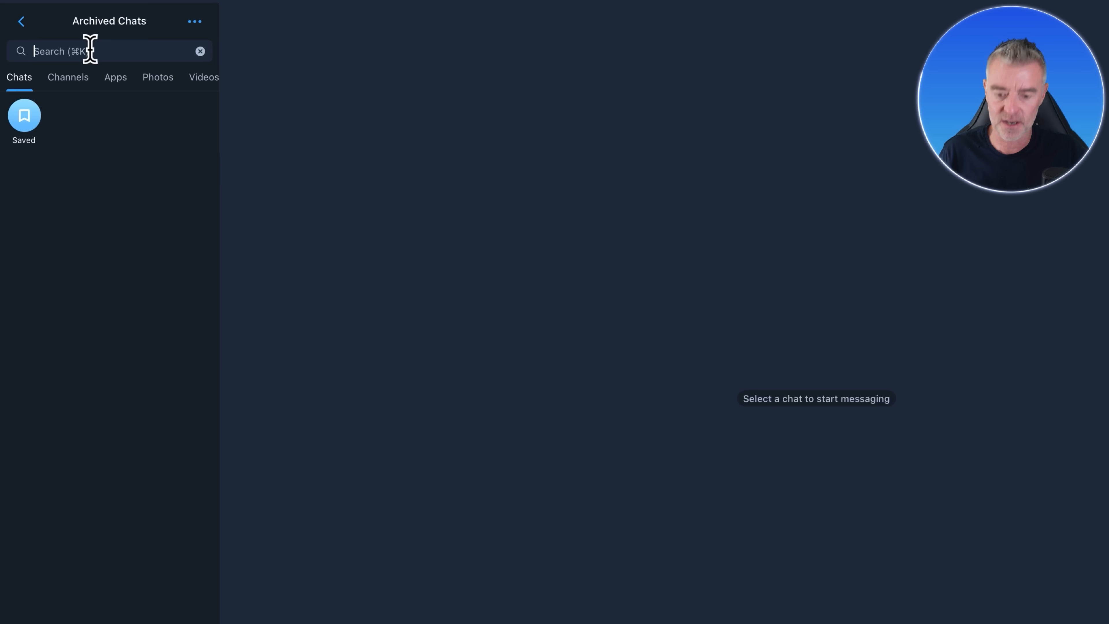
- Find the verified BotFather chat by searching '/botfather' and start the conversation
{"action": "type", "text": "/botf"}
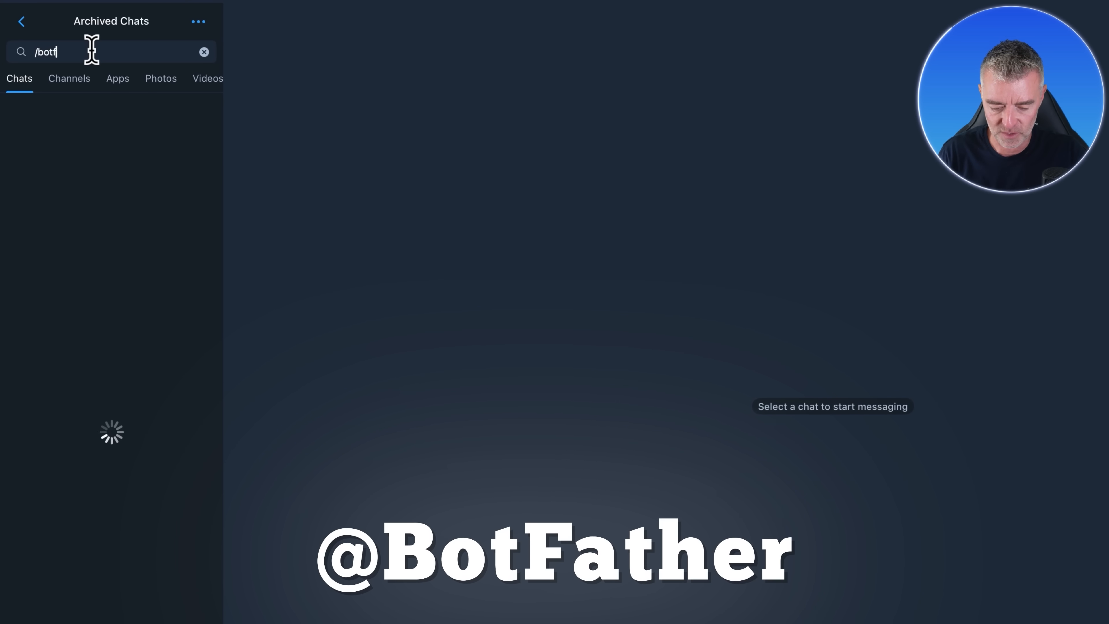
{"action": "type", "text": "ather"}
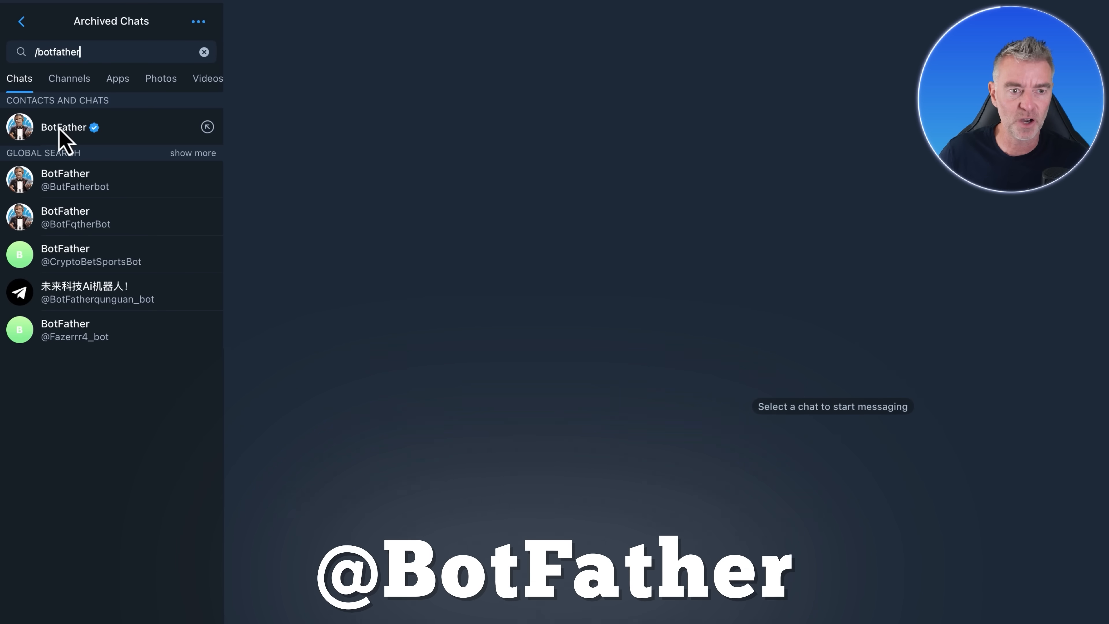
{"action": "left_click", "coordinate": [64, 127]}
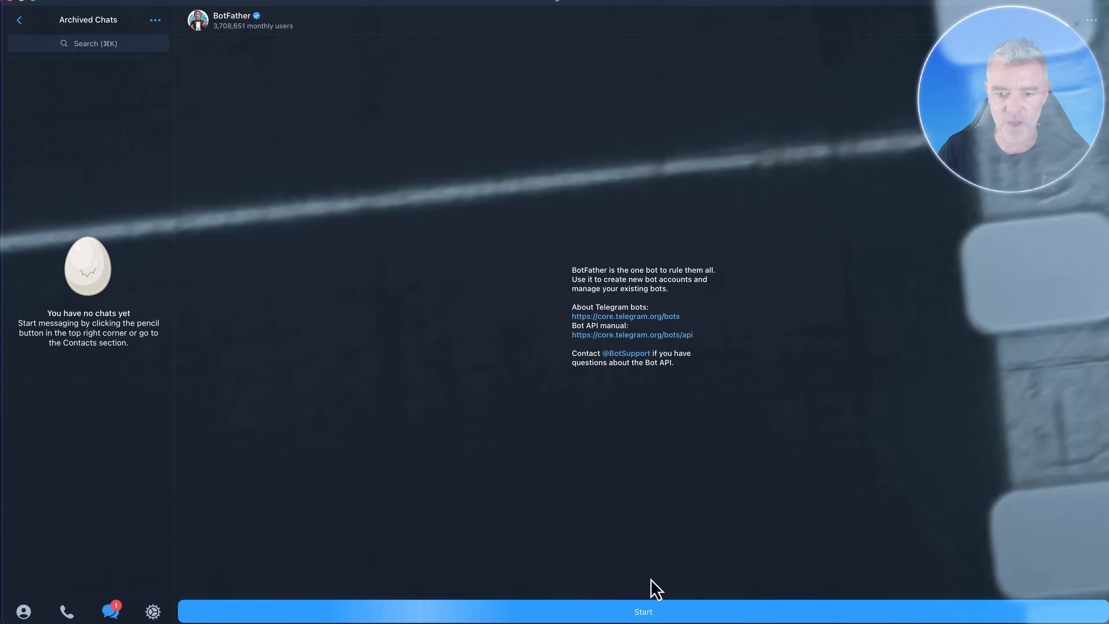
{"action": "left_click", "coordinate": [642, 611]}
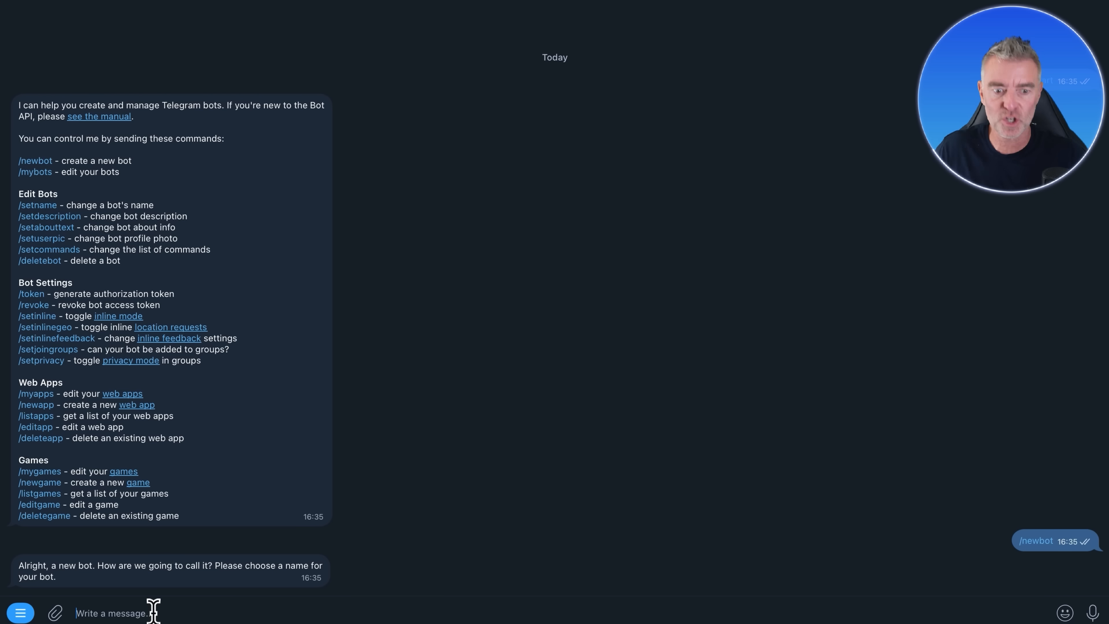
- Send BotFather the bot name cornwallcoachbot and username cornwallcoach_bot to get the API token
{"action": "type", "text": "cornwall"}
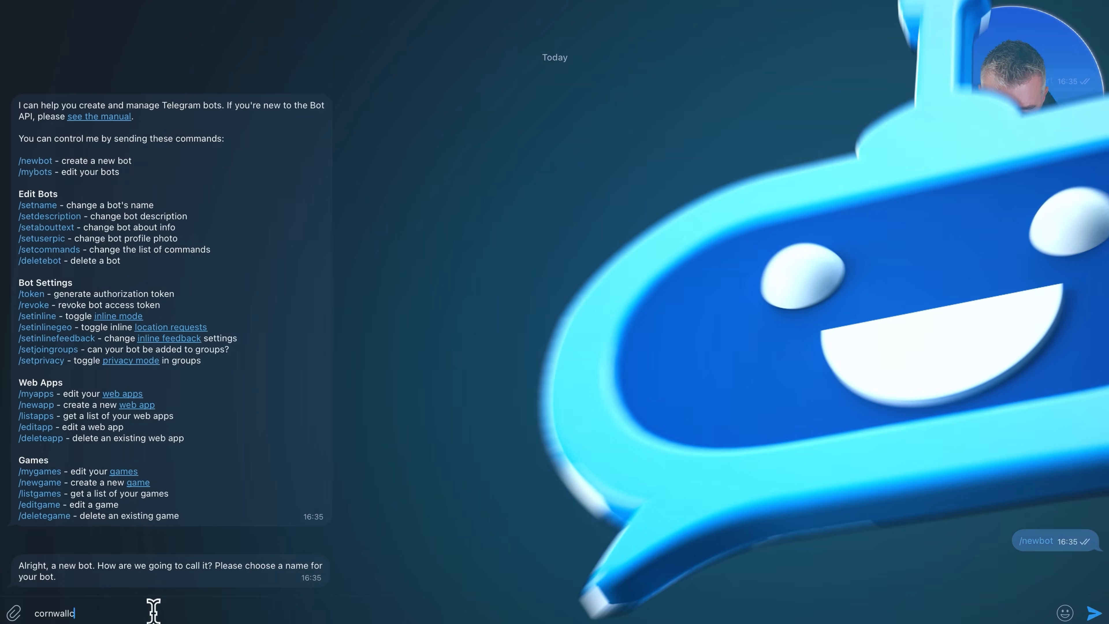
{"action": "type", "text": "coachbot"}
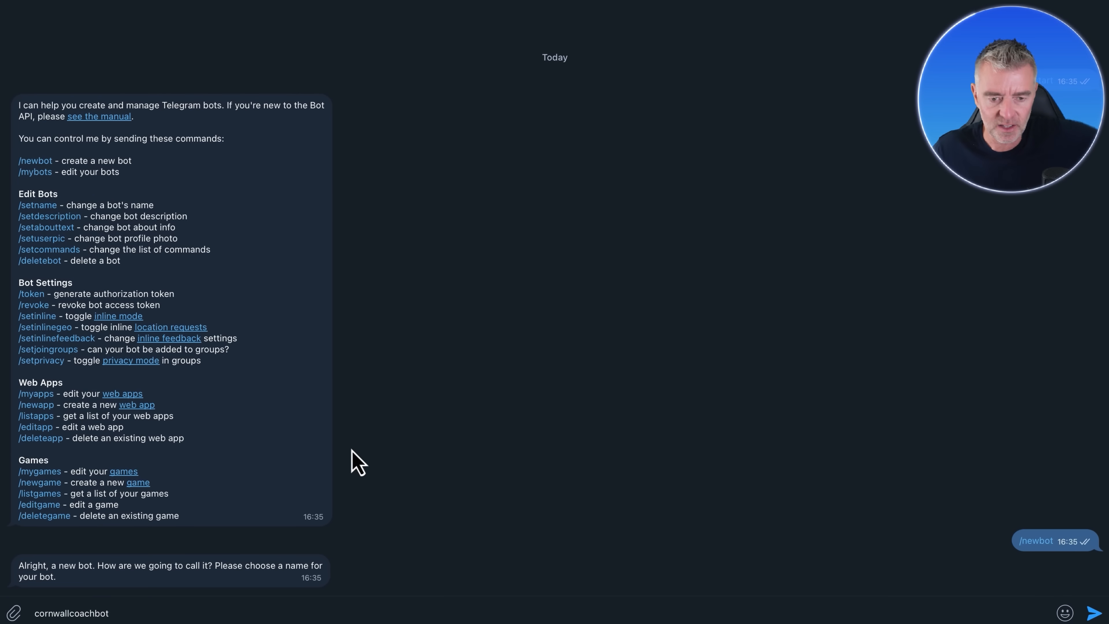
{"action": "mouse_move", "coordinate": [362, 493]}
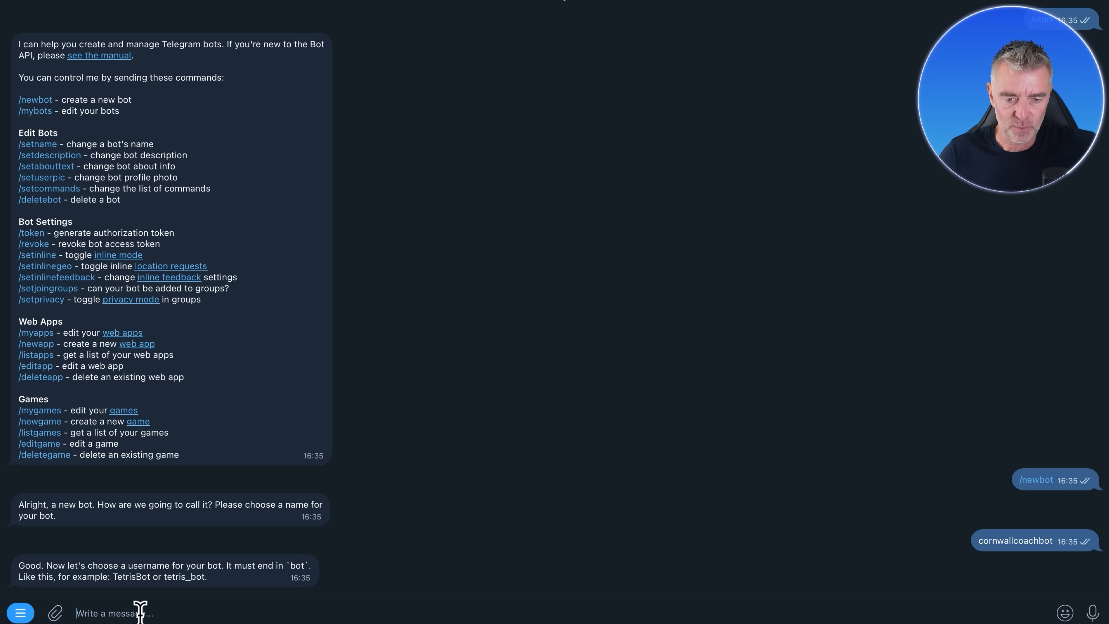
{"action": "mouse_move", "coordinate": [1034, 557]}
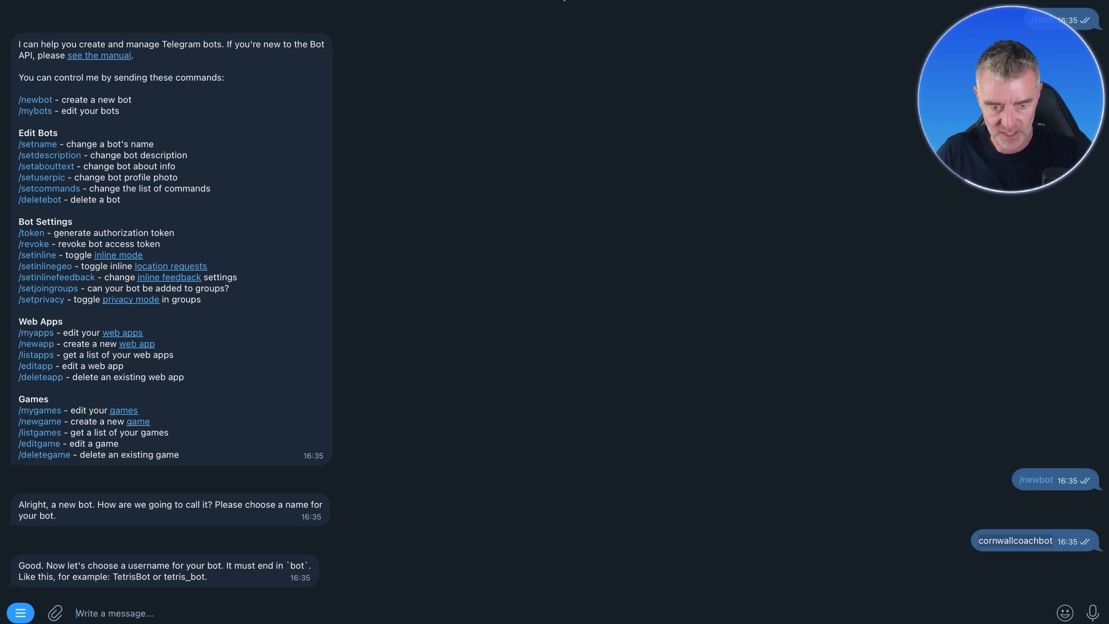
{"action": "type", "text": "cornwallcoachbot"}
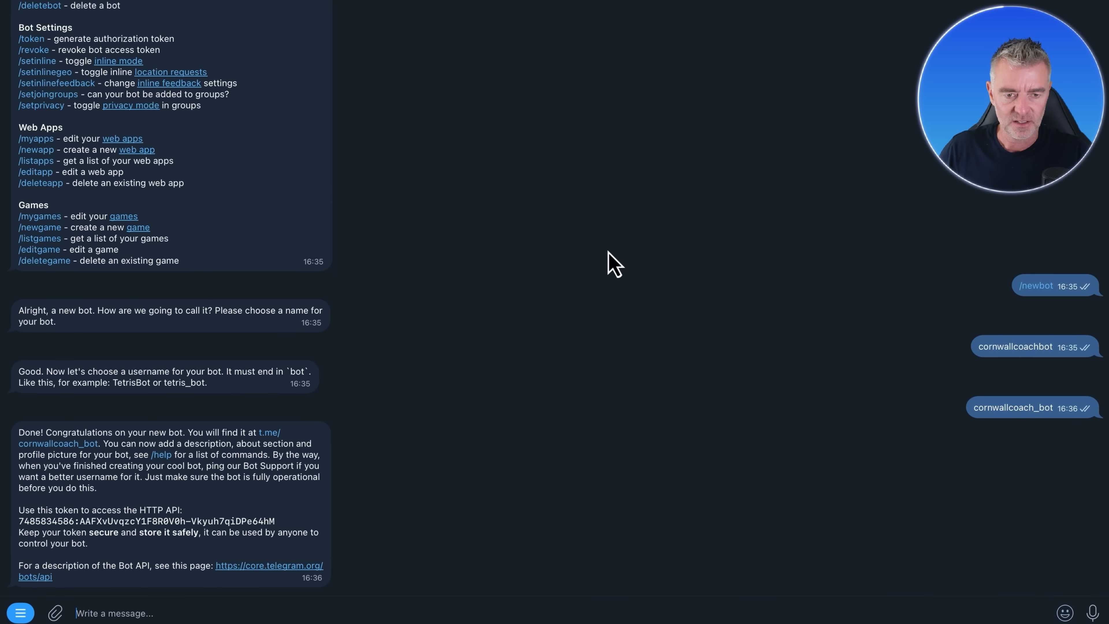
{"action": "mouse_move", "coordinate": [213, 444]}
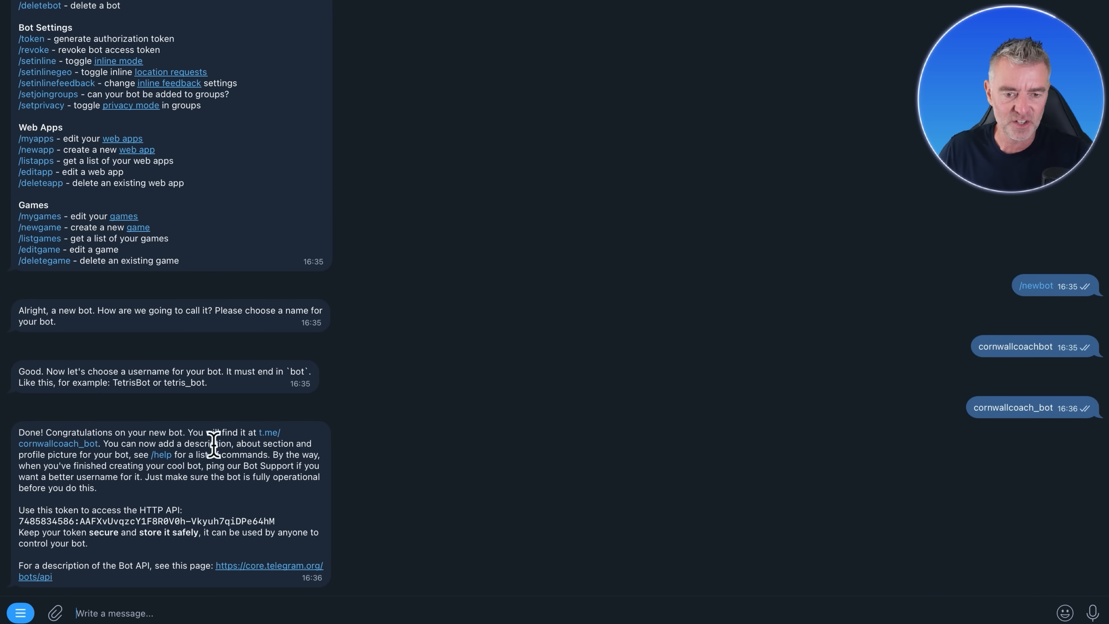
{"action": "mouse_move", "coordinate": [70, 452]}
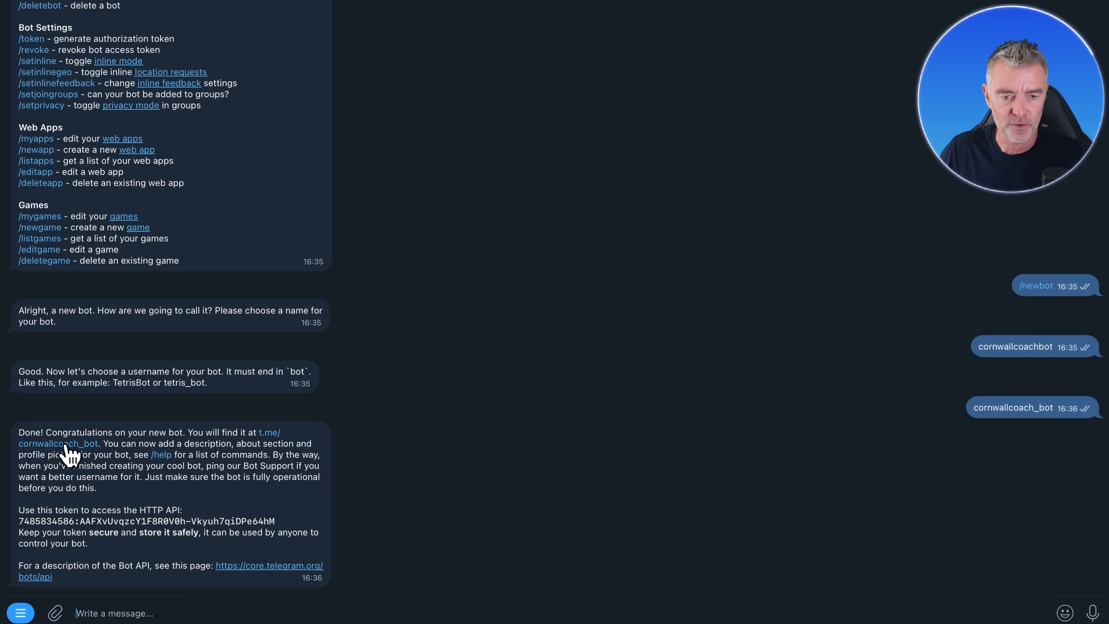
- Visit the new cornwallcoachbot's t.me page and copy its API token from BotFather's message
{"action": "right_click", "coordinate": [57, 443]}
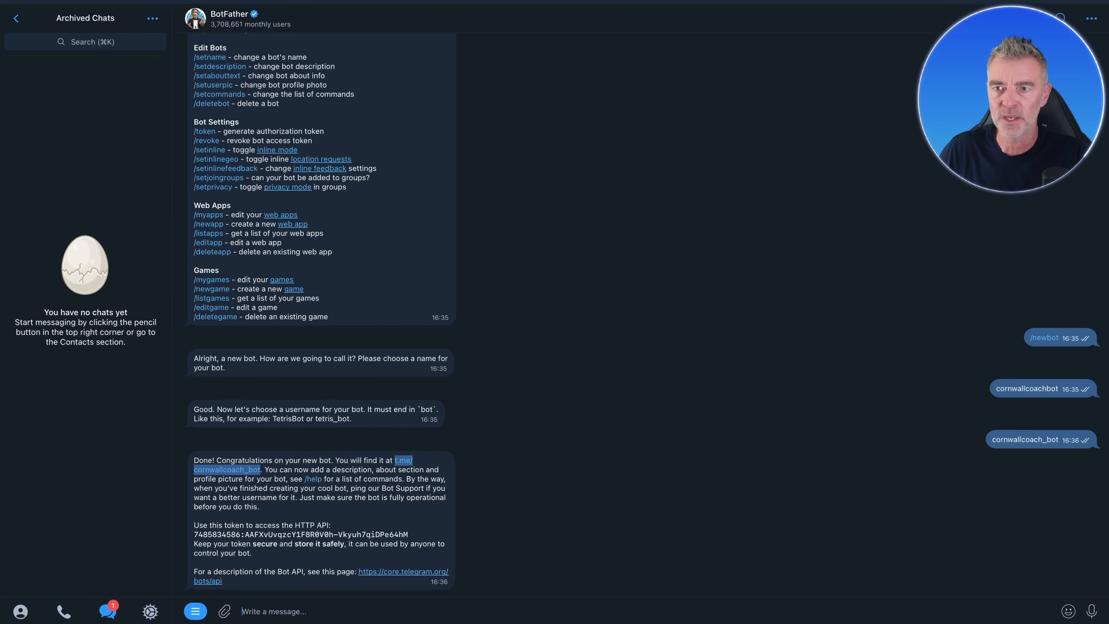
{"action": "left_click", "coordinate": [226, 470]}
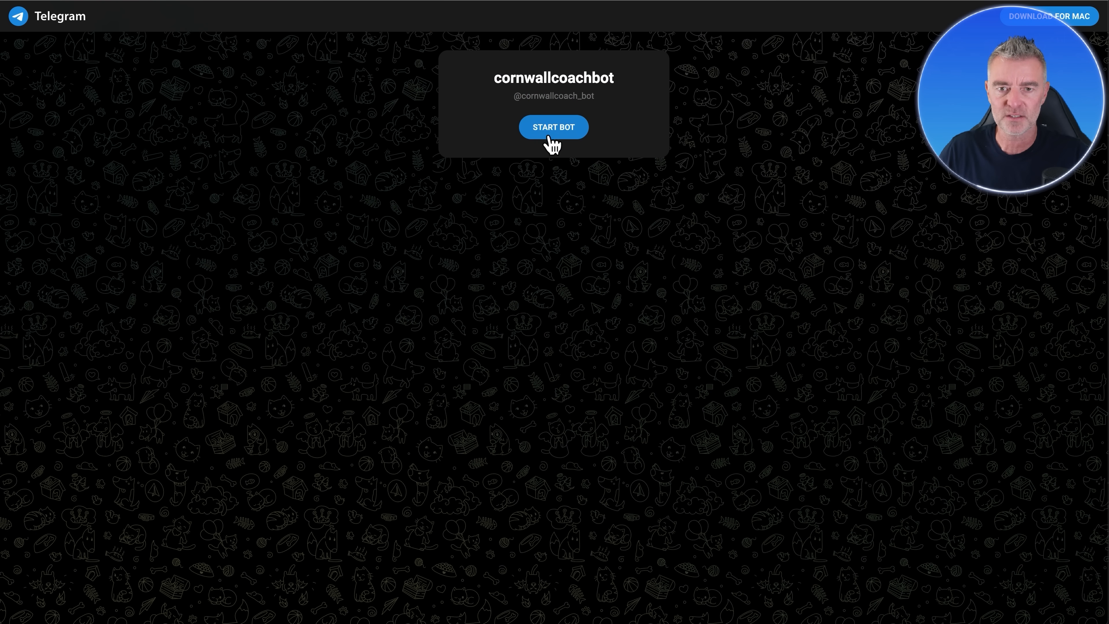
{"action": "mouse_move", "coordinate": [644, 120]}
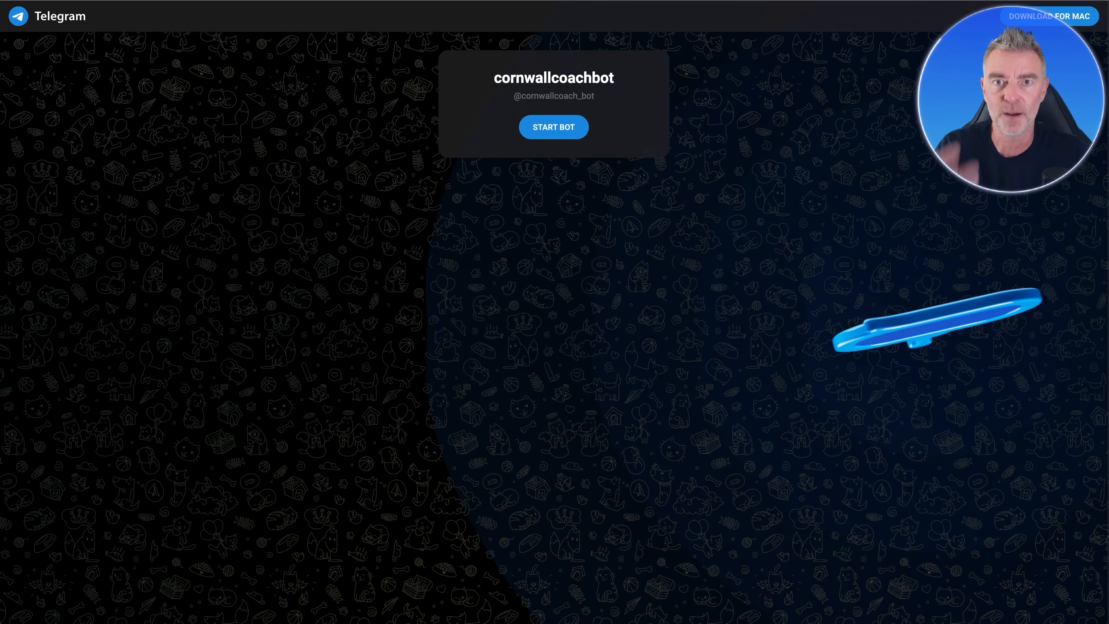
{"action": "left_click", "coordinate": [554, 127]}
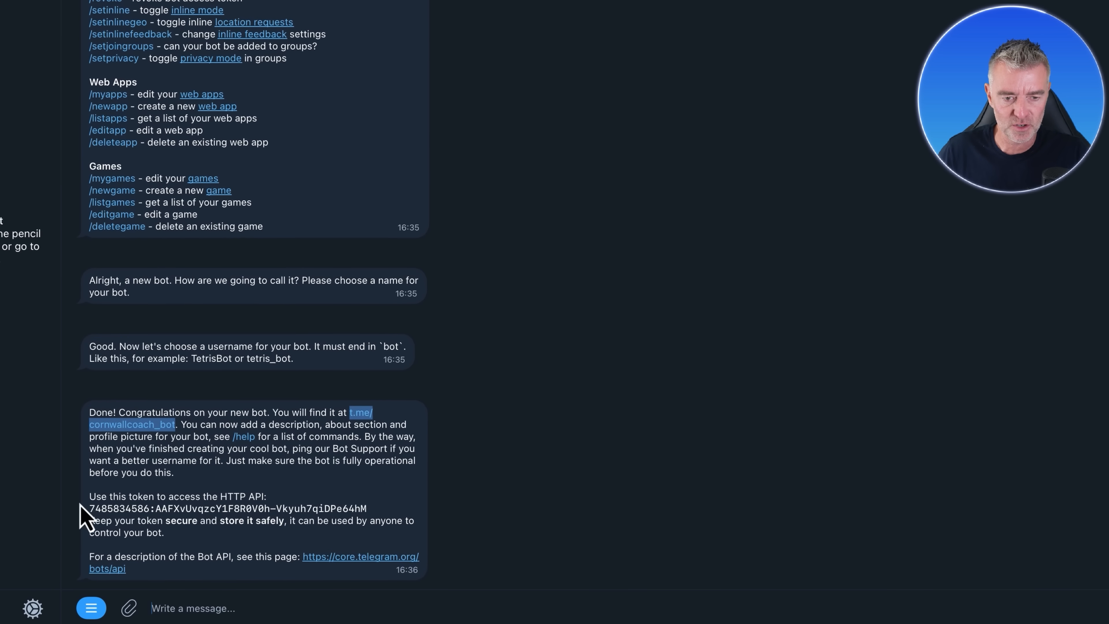
{"action": "mouse_move", "coordinate": [119, 517]}
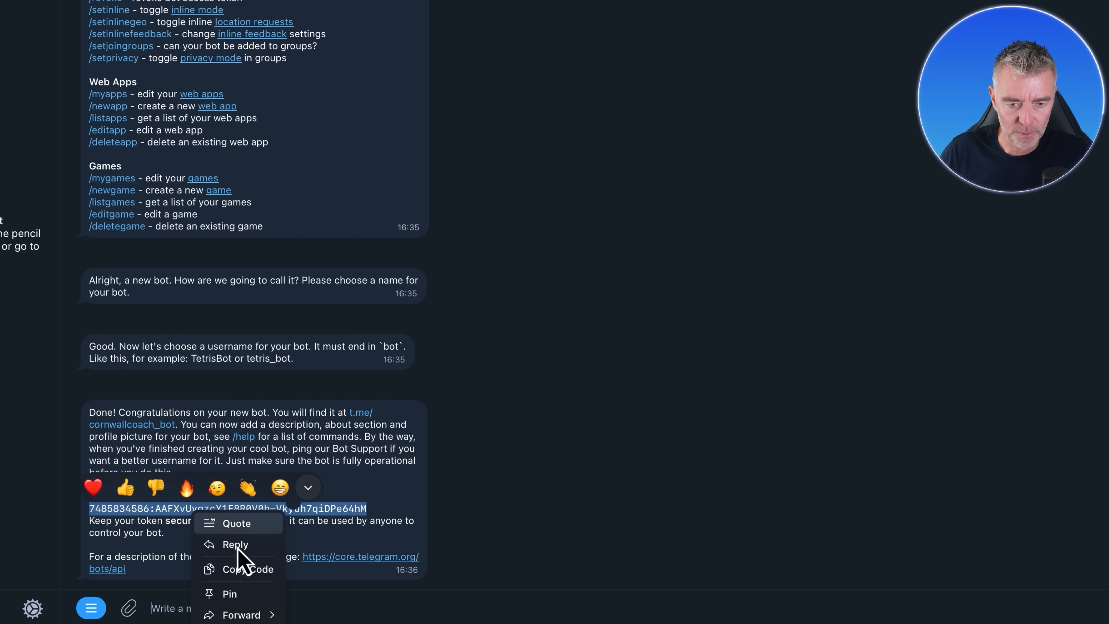
{"action": "left_click", "coordinate": [749, 317]}
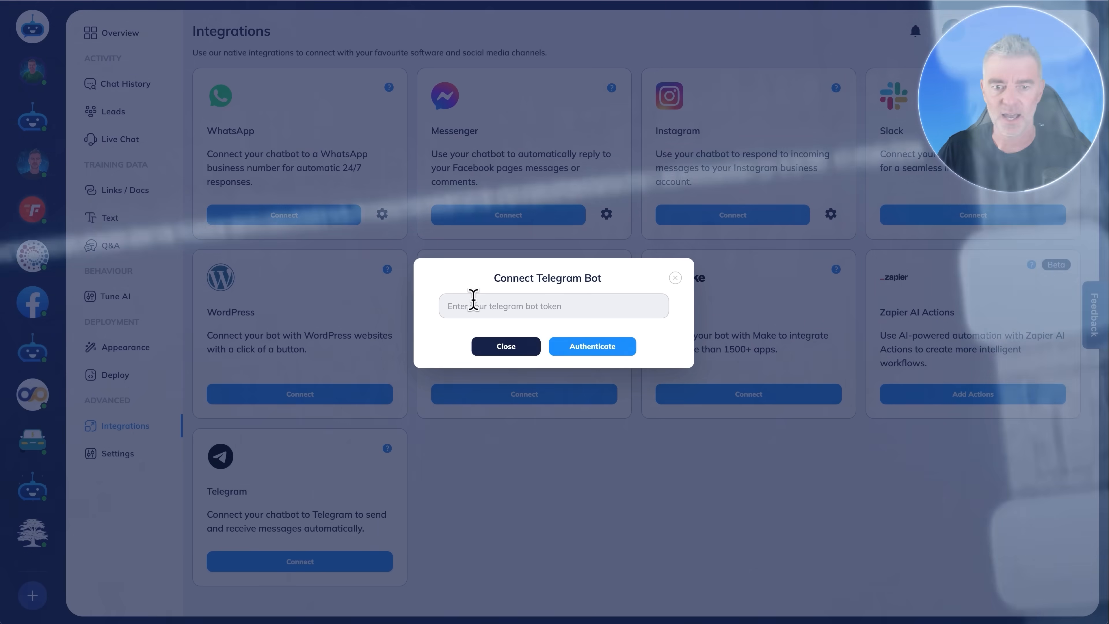
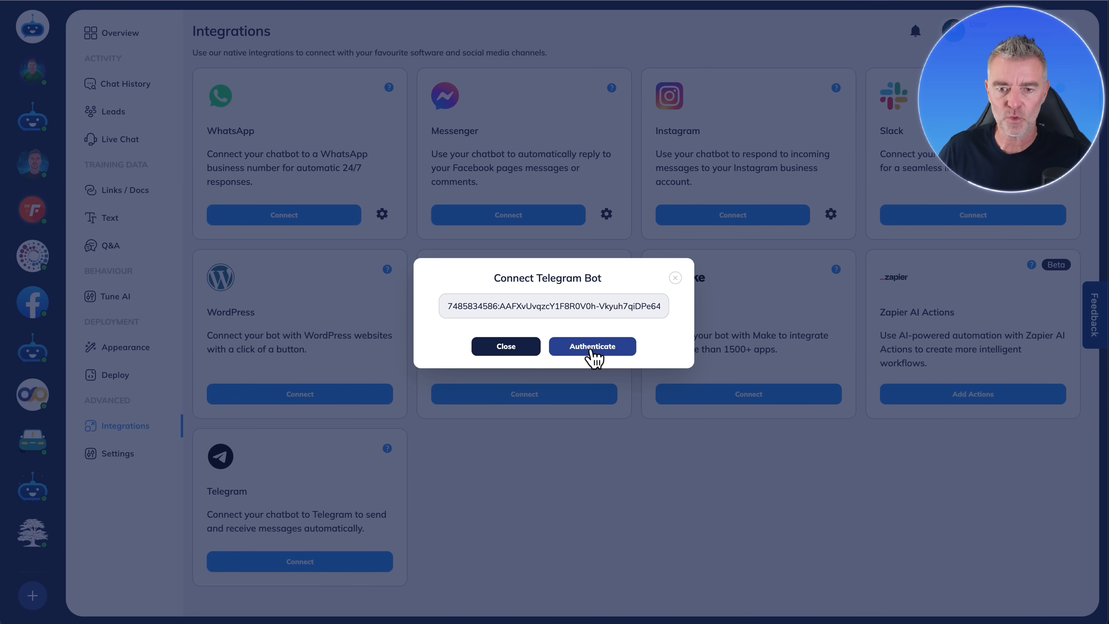
{"action": "left_click", "coordinate": [592, 346]}
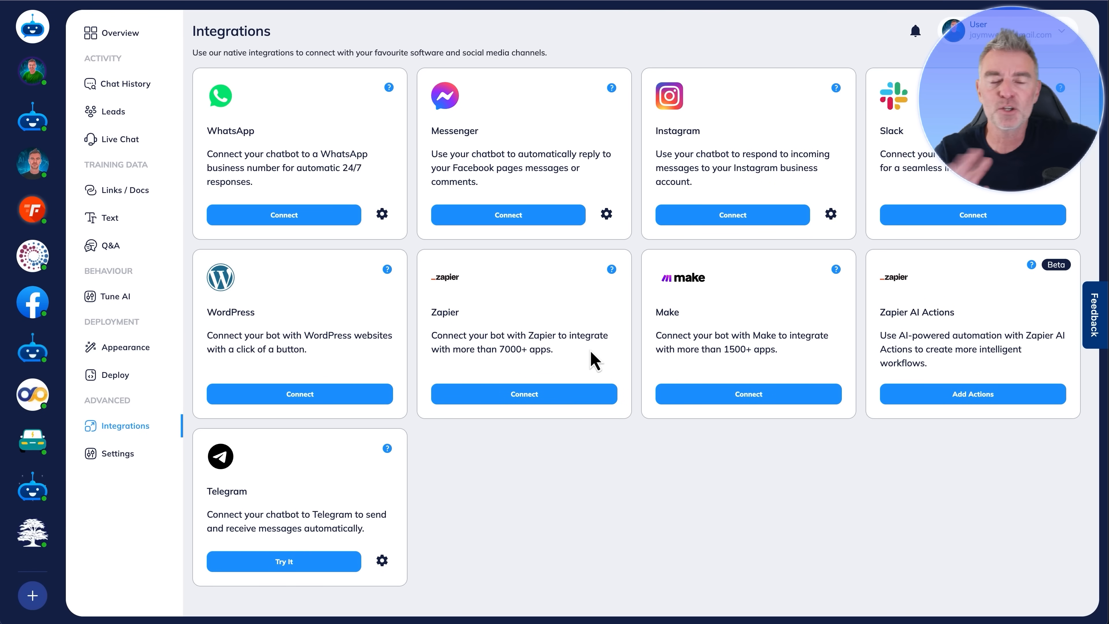
{"action": "left_click", "coordinate": [125, 189]}
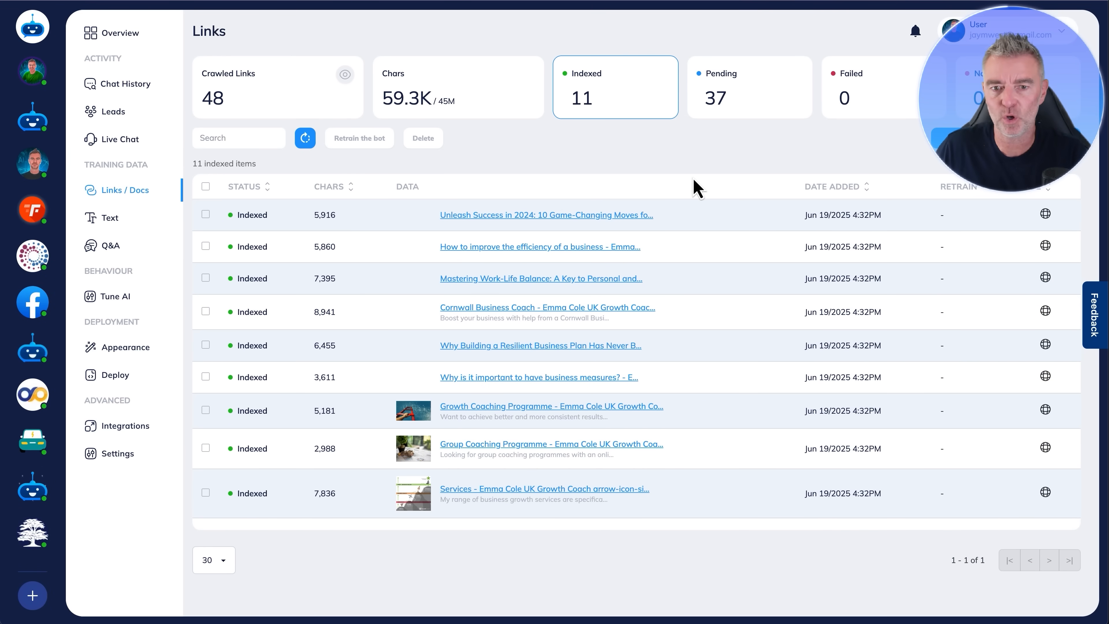
{"action": "left_click", "coordinate": [545, 489]}
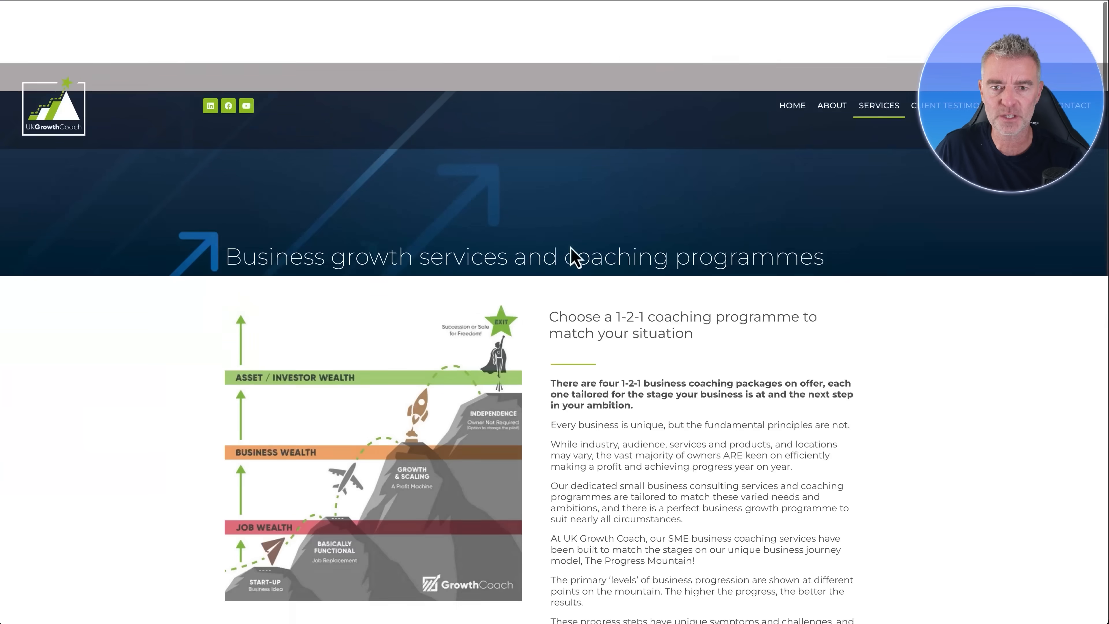
{"action": "scroll", "scroll_direction": "up", "scroll_amount": 3}
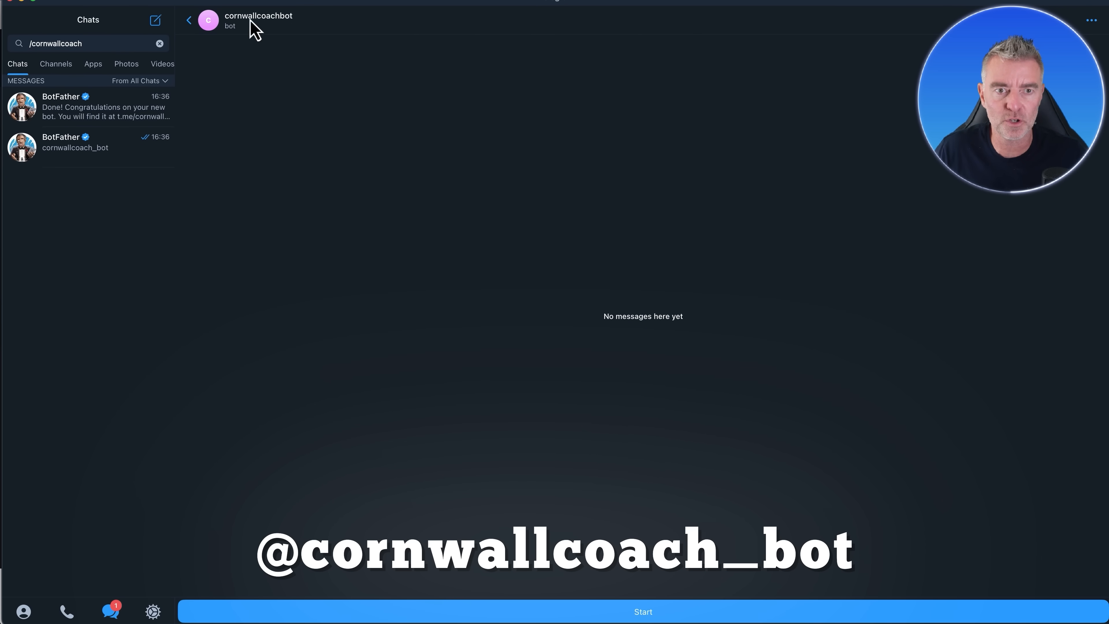
- Ask cornwallcoachbot about its coaching services, then send 'Thanks for that'
{"action": "left_click", "coordinate": [642, 611]}
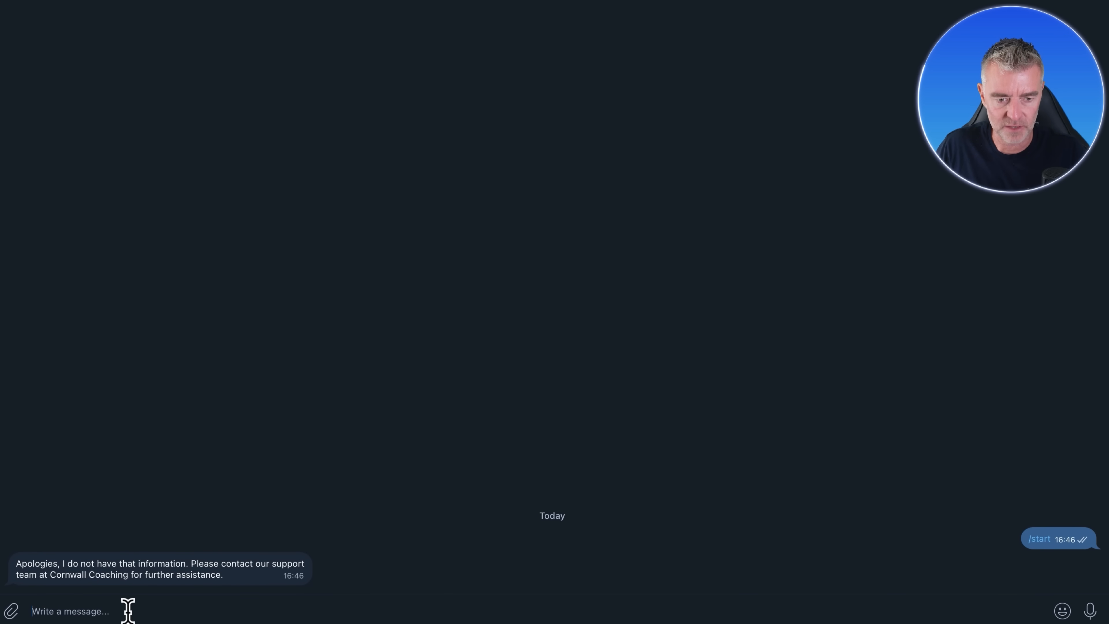
{"action": "type", "text": "Can"}
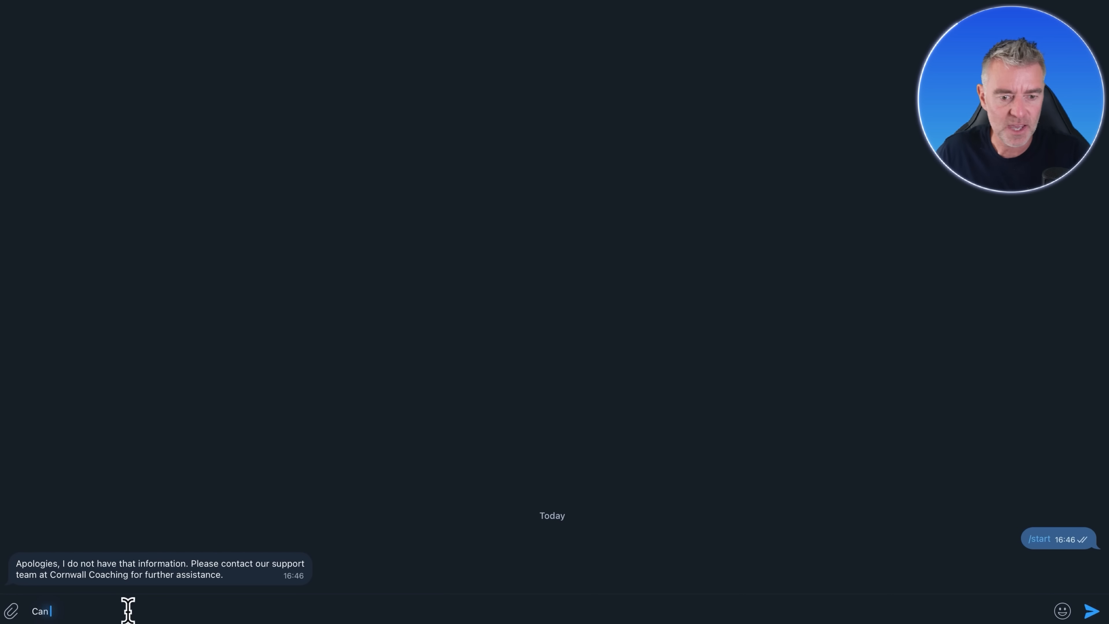
{"action": "type", "text": "you tell me a little bit about your"}
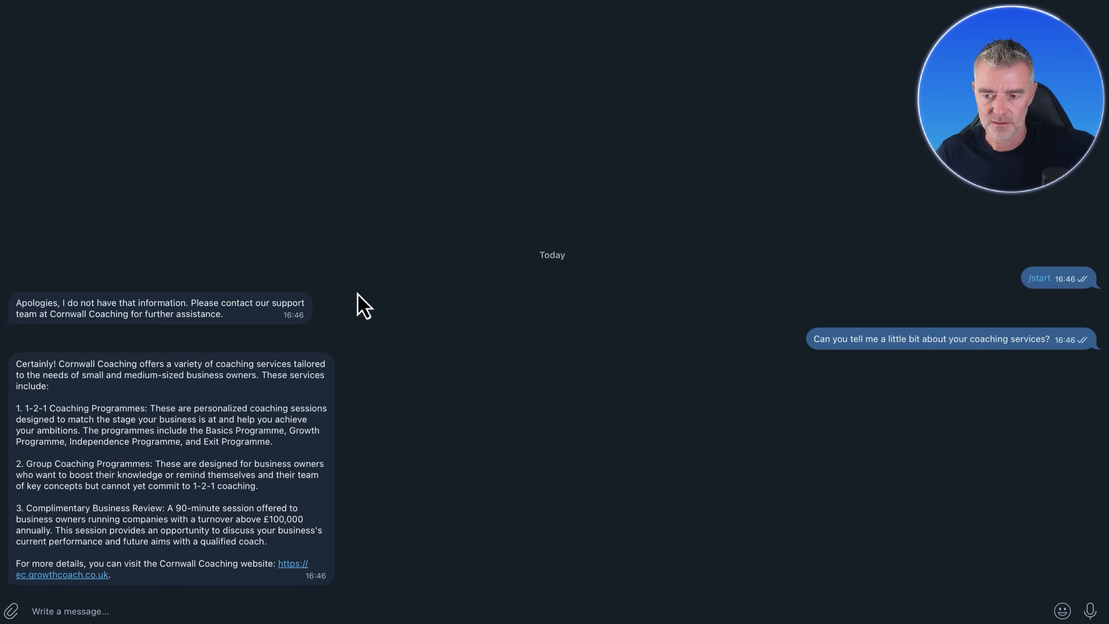
{"action": "mouse_move", "coordinate": [85, 424]}
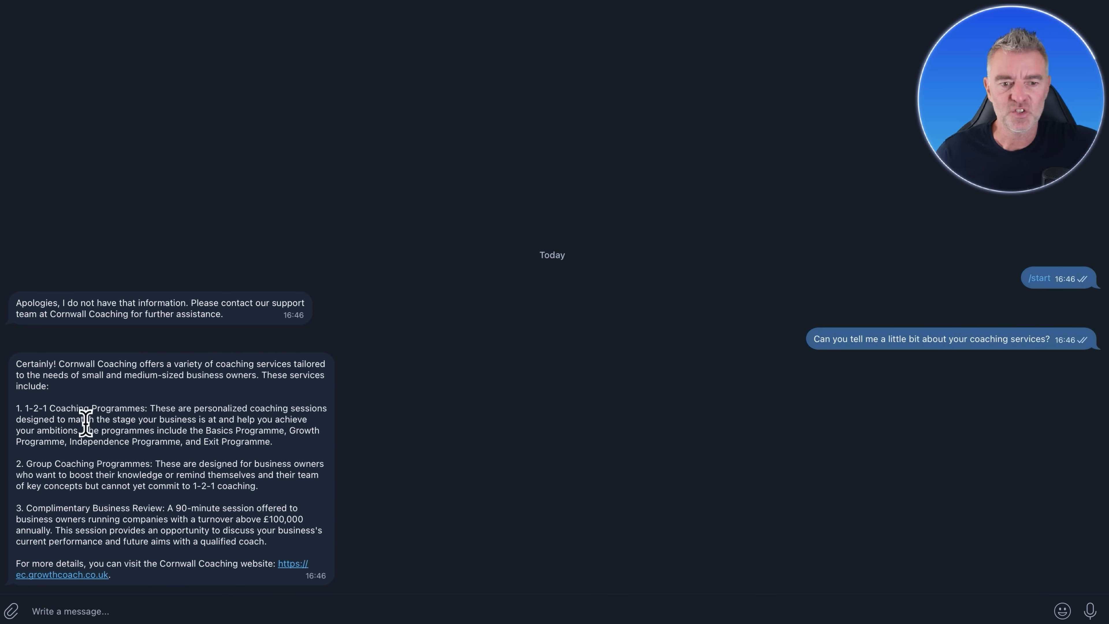
{"action": "mouse_move", "coordinate": [141, 394]}
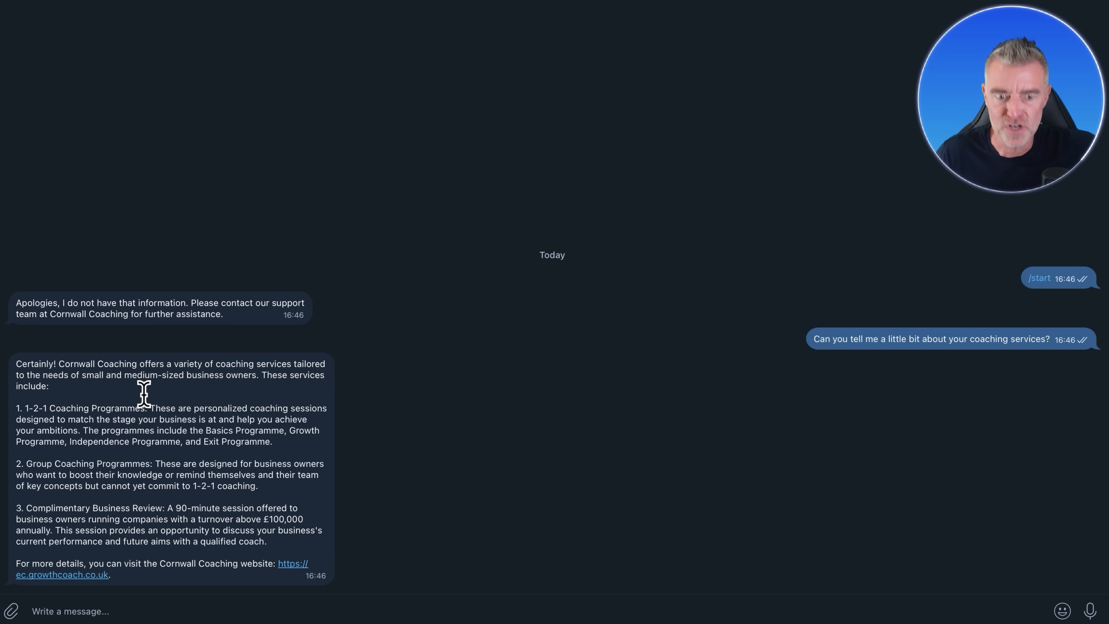
{"action": "mouse_move", "coordinate": [354, 458]}
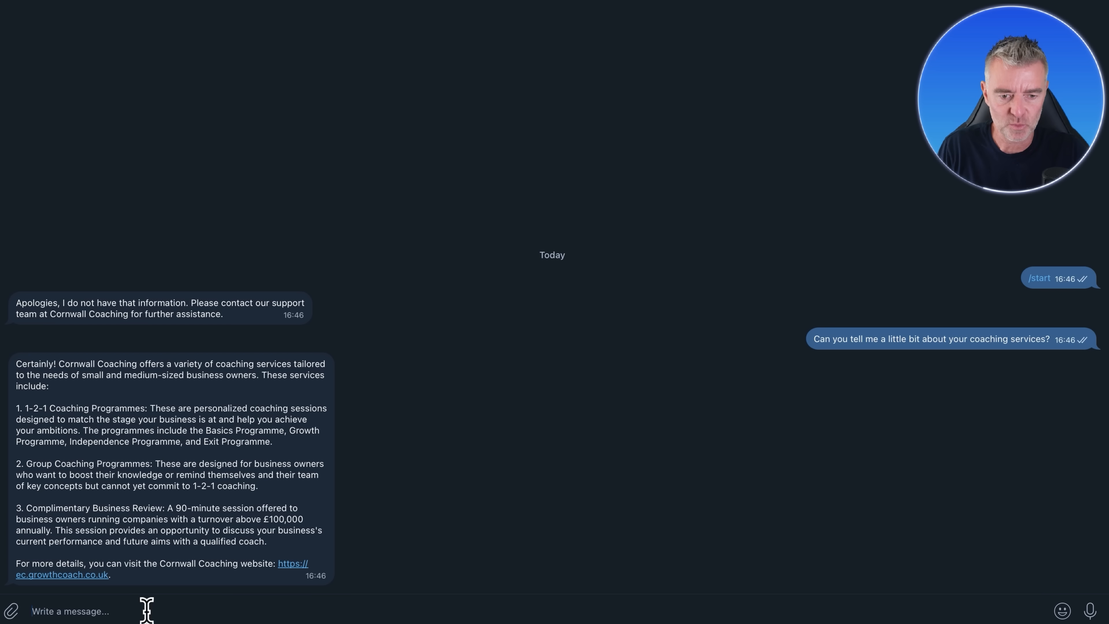
{"action": "type", "text": "Thanks for t"}
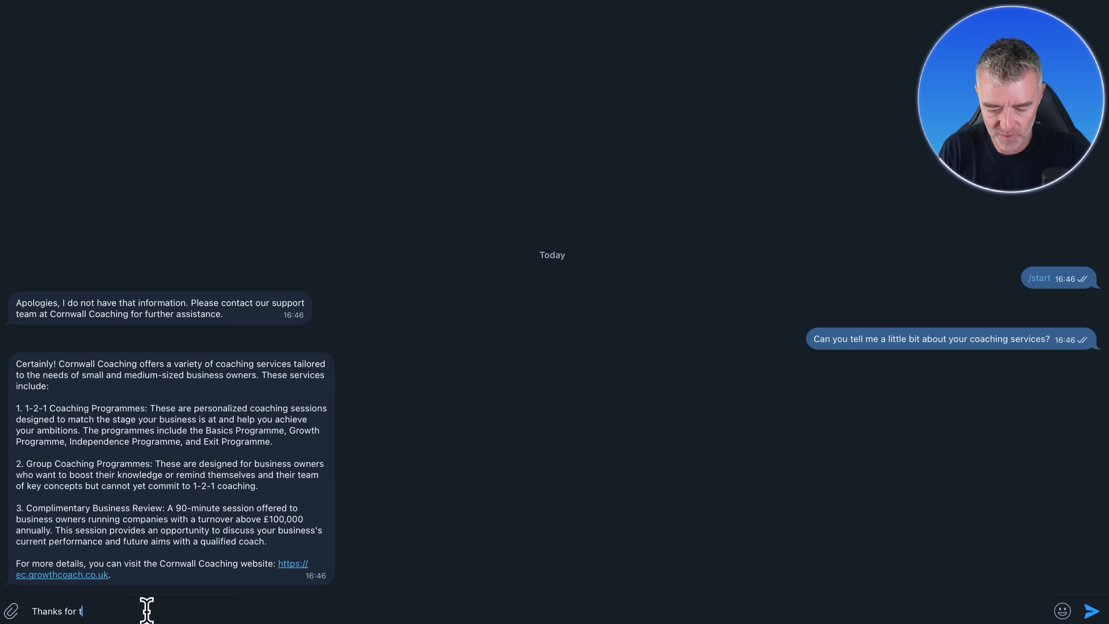
{"action": "left_click", "coordinate": [1093, 611]}
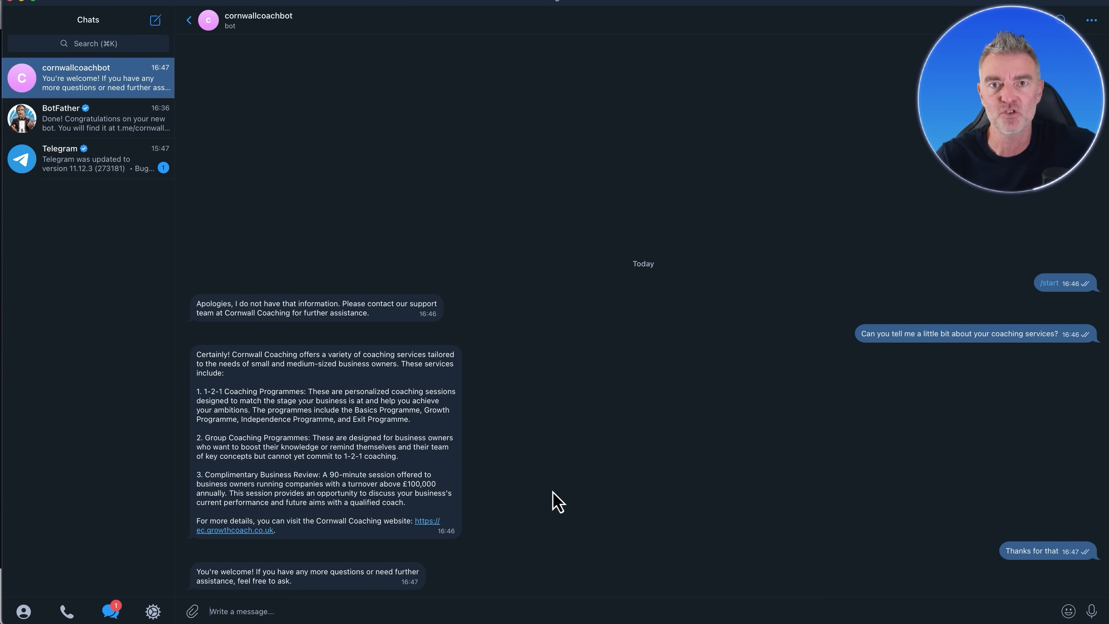
{"action": "mouse_move", "coordinate": [495, 336]}
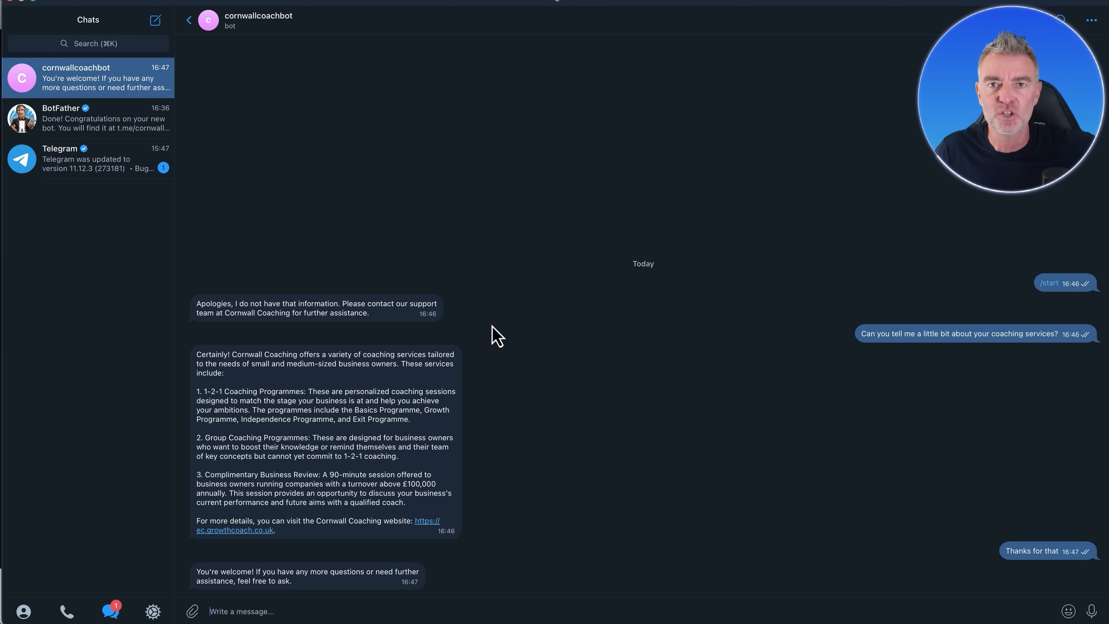
{"action": "mouse_move", "coordinate": [590, 113]}
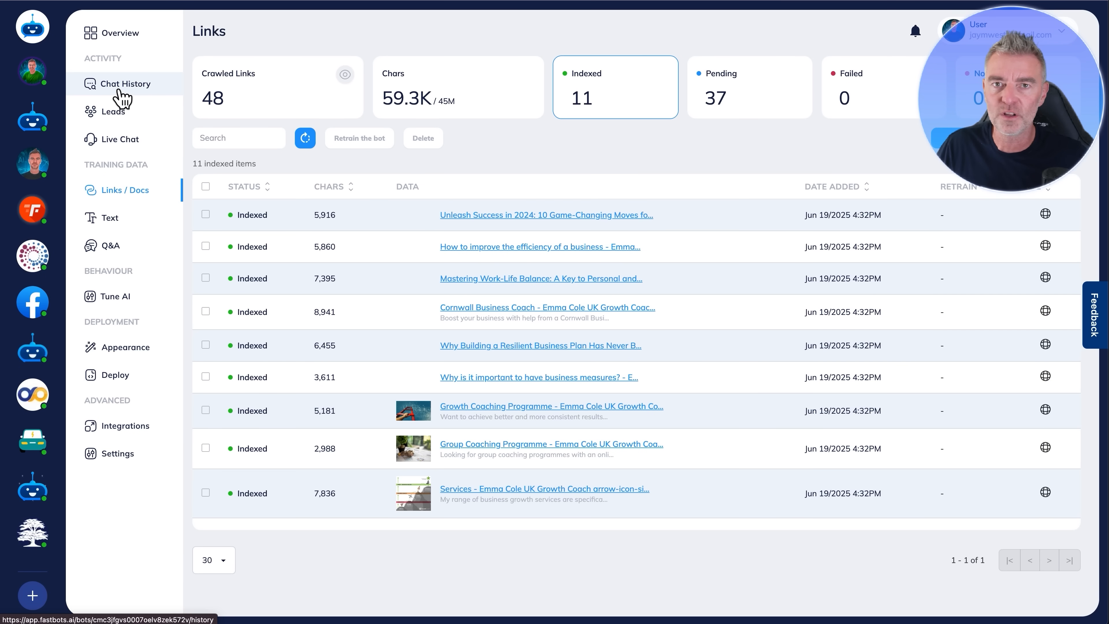
- Review the Telegram conversation in Chat History, then return to Integrations
{"action": "left_click", "coordinate": [126, 83]}
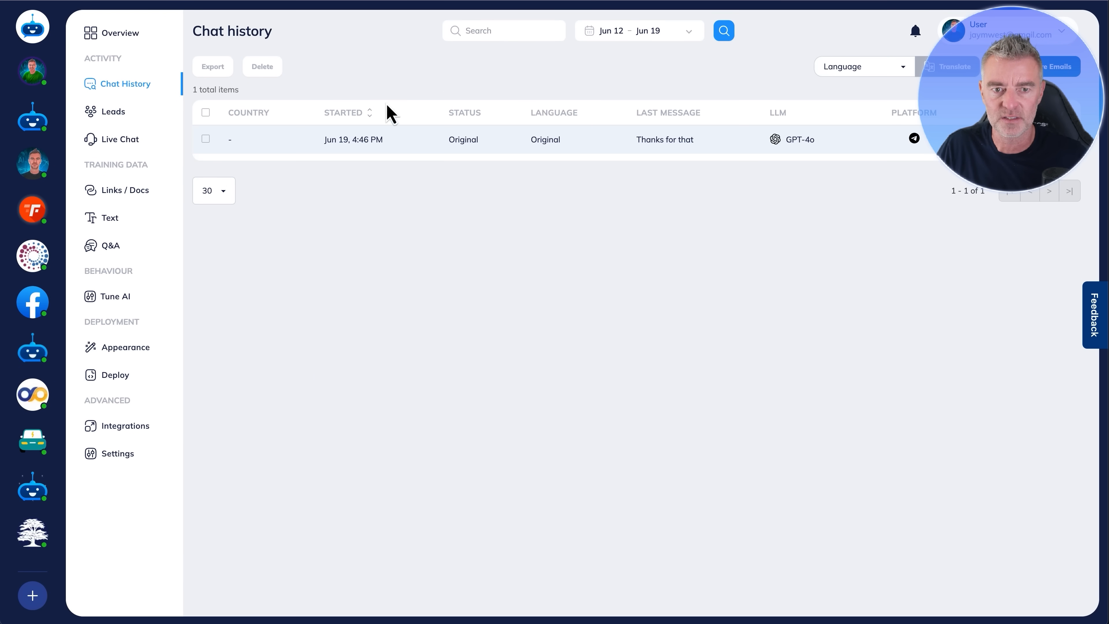
{"action": "mouse_move", "coordinate": [952, 220]}
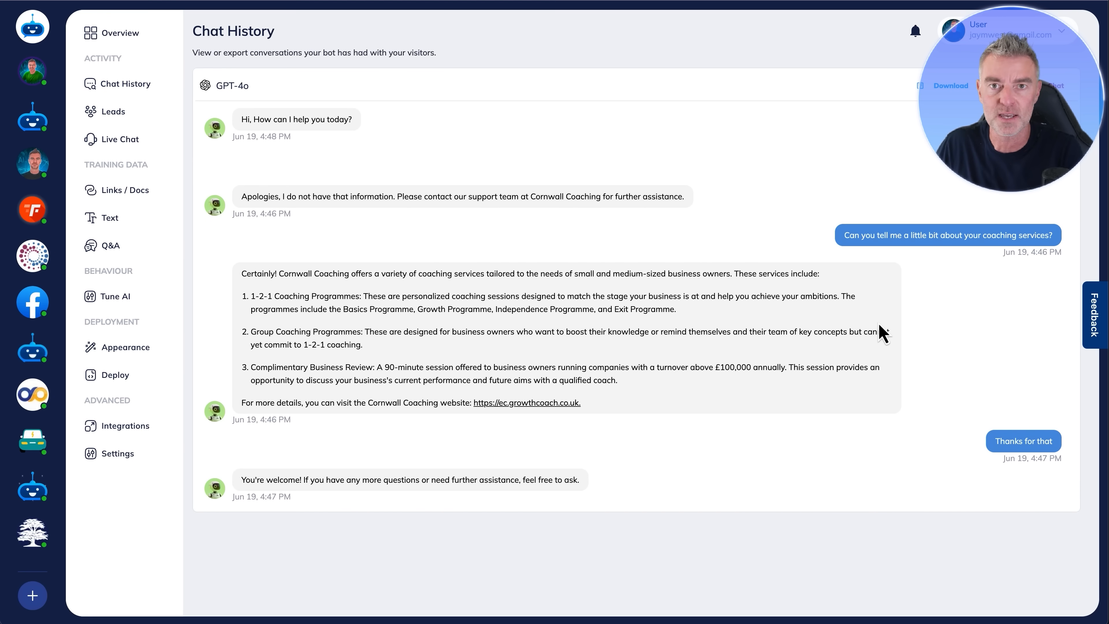
{"action": "mouse_move", "coordinate": [733, 235]}
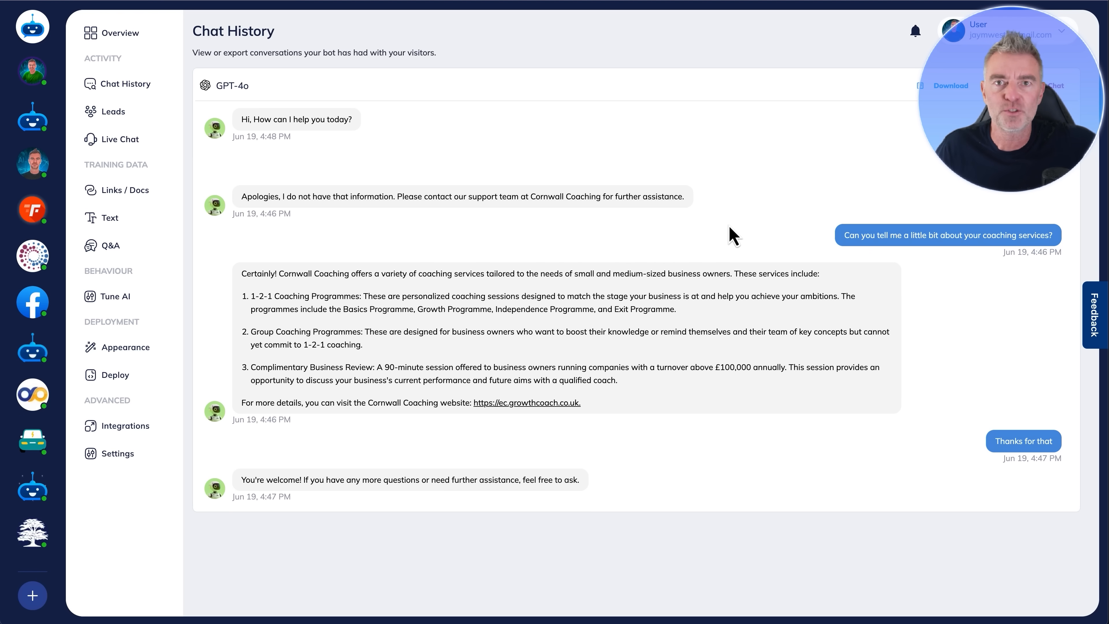
{"action": "mouse_move", "coordinate": [332, 164]}
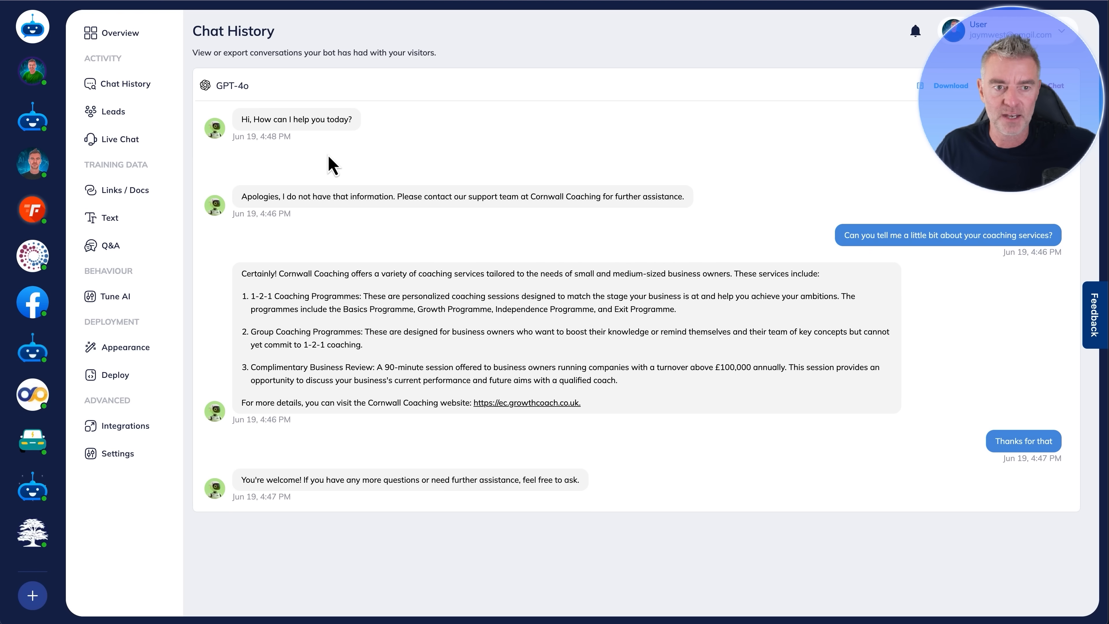
{"action": "mouse_move", "coordinate": [325, 165]}
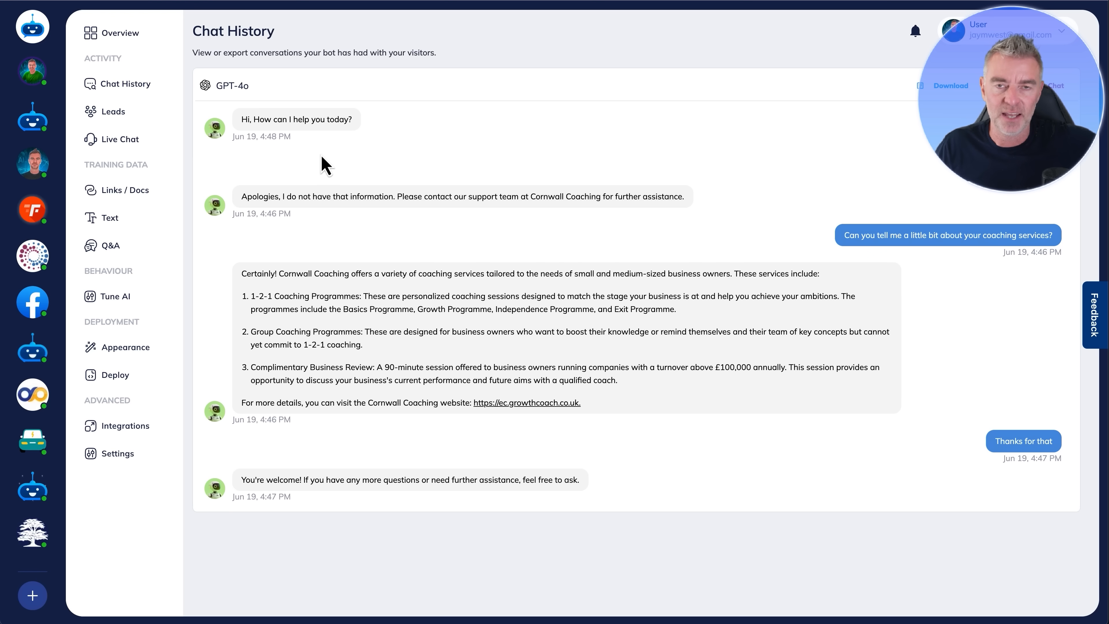
{"action": "left_click", "coordinate": [125, 425]}
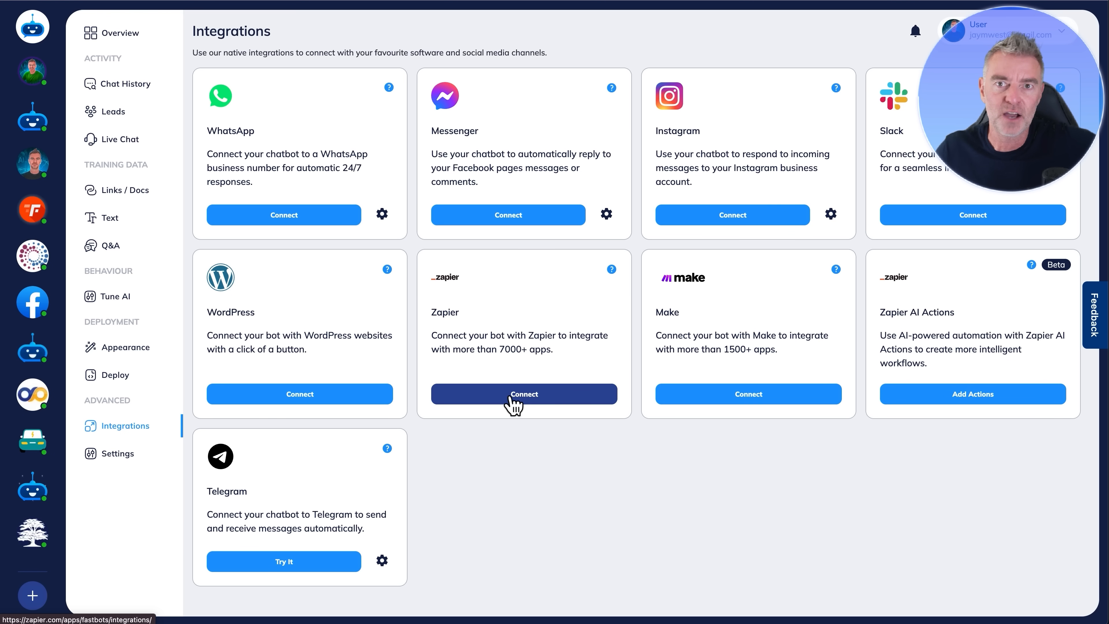
- Read through the FastBots Telegram Integration guide down to the token authentication steps
{"action": "left_click", "coordinate": [523, 394]}
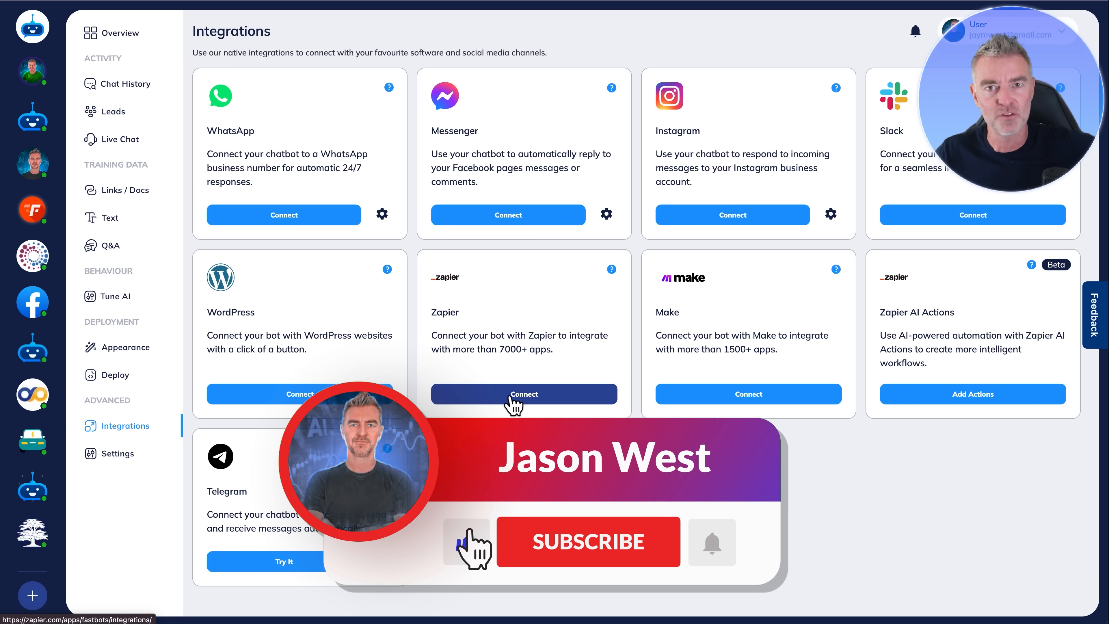
{"action": "left_click", "coordinate": [587, 542]}
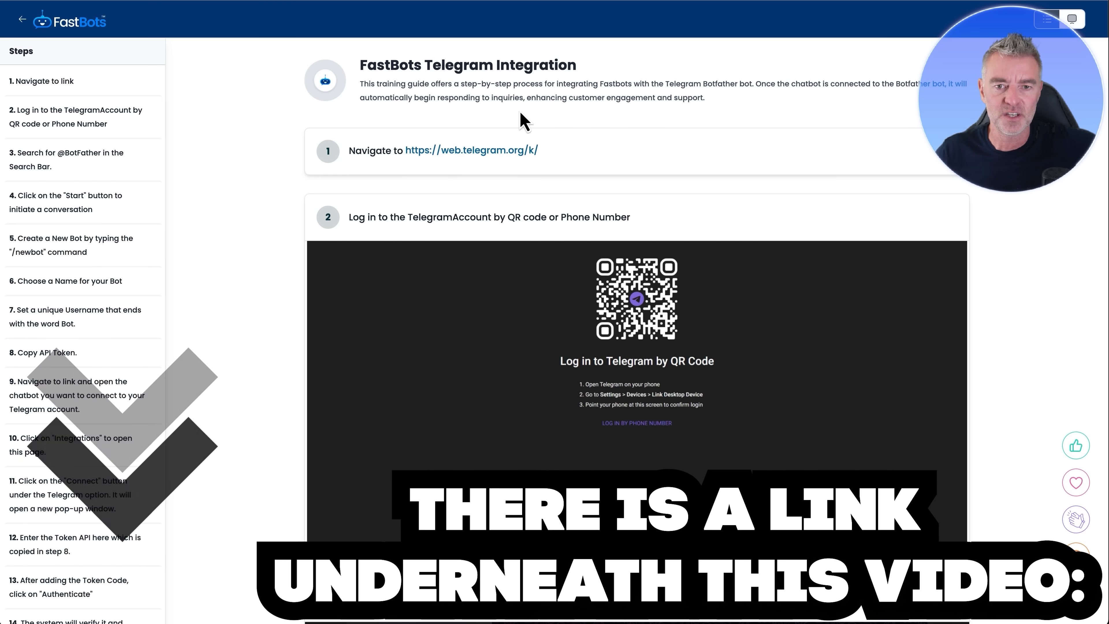
{"action": "scroll", "scroll_direction": "down", "scroll_amount": 3}
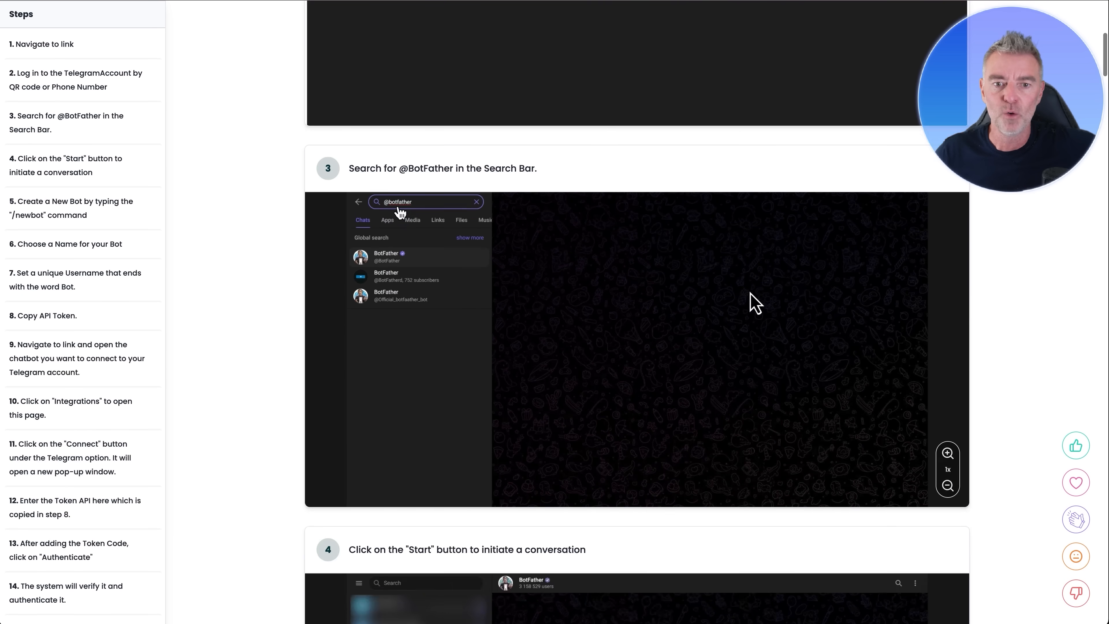
{"action": "scroll", "scroll_direction": "down", "scroll_amount": 3}
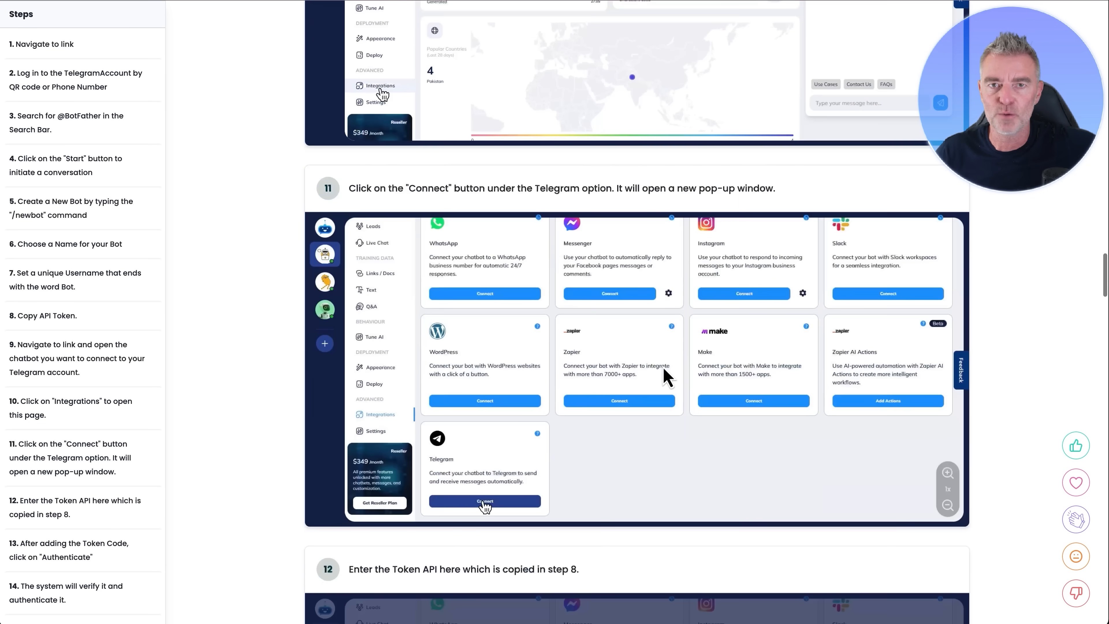
{"action": "scroll", "scroll_direction": "down", "scroll_amount": 3}
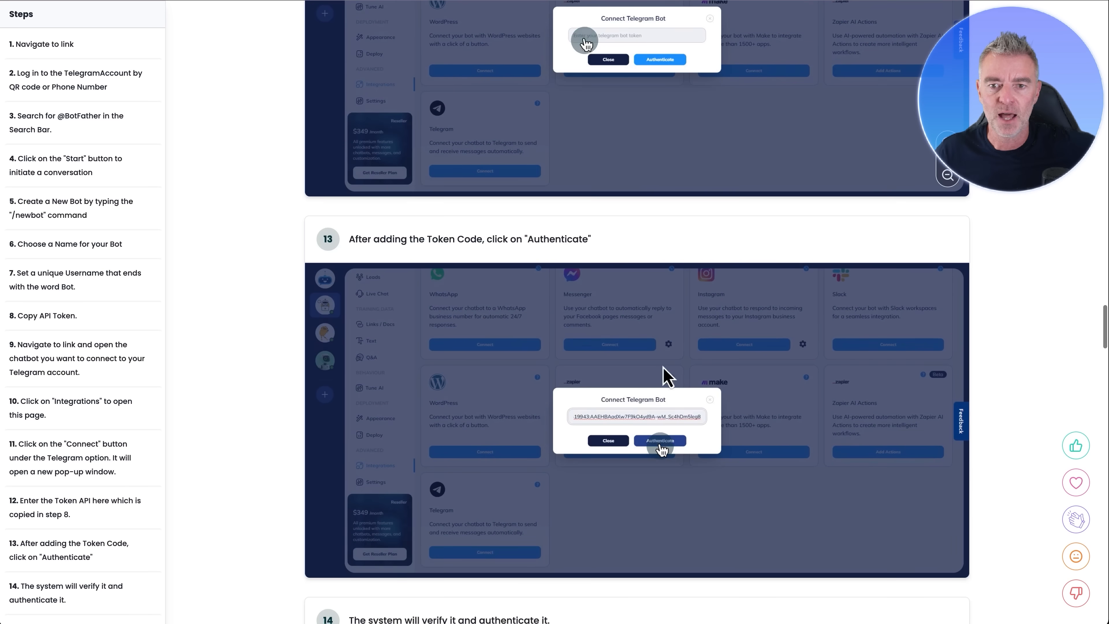